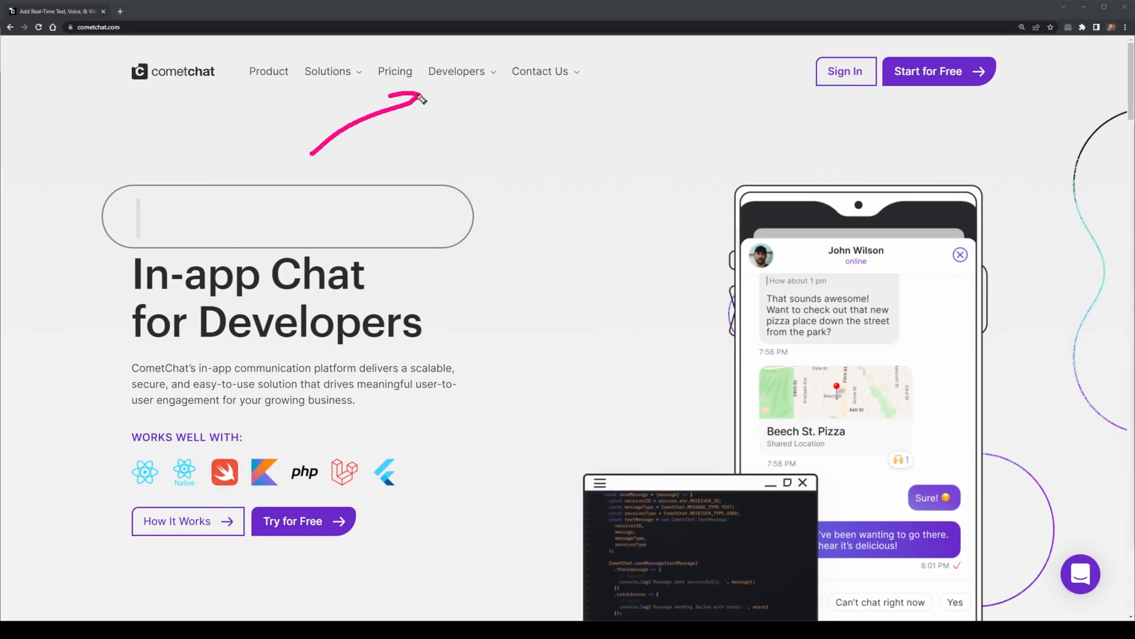
Step: Navigate from Developers > Documentation to the Chat SDKs overview for JavaScript (Web)
click(456, 71)
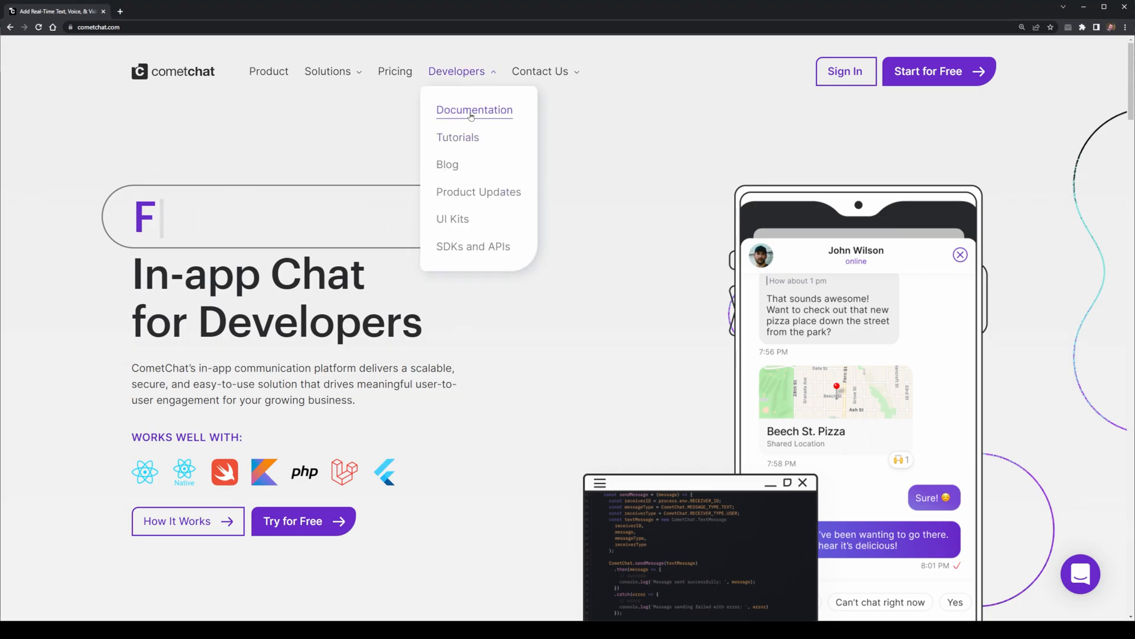
click(474, 110)
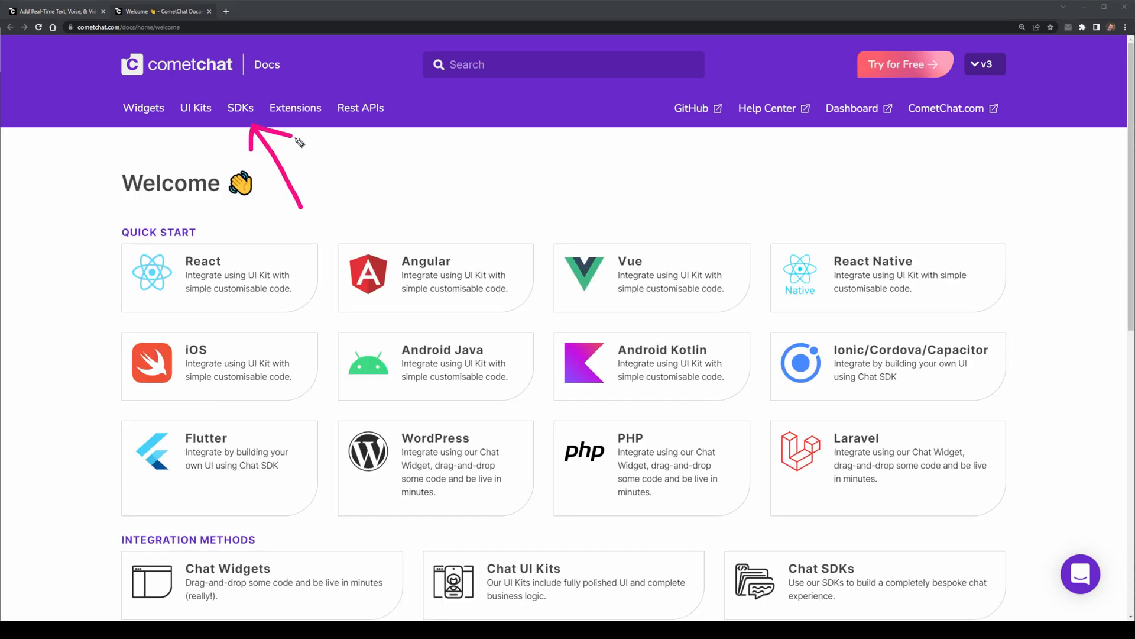
click(240, 108)
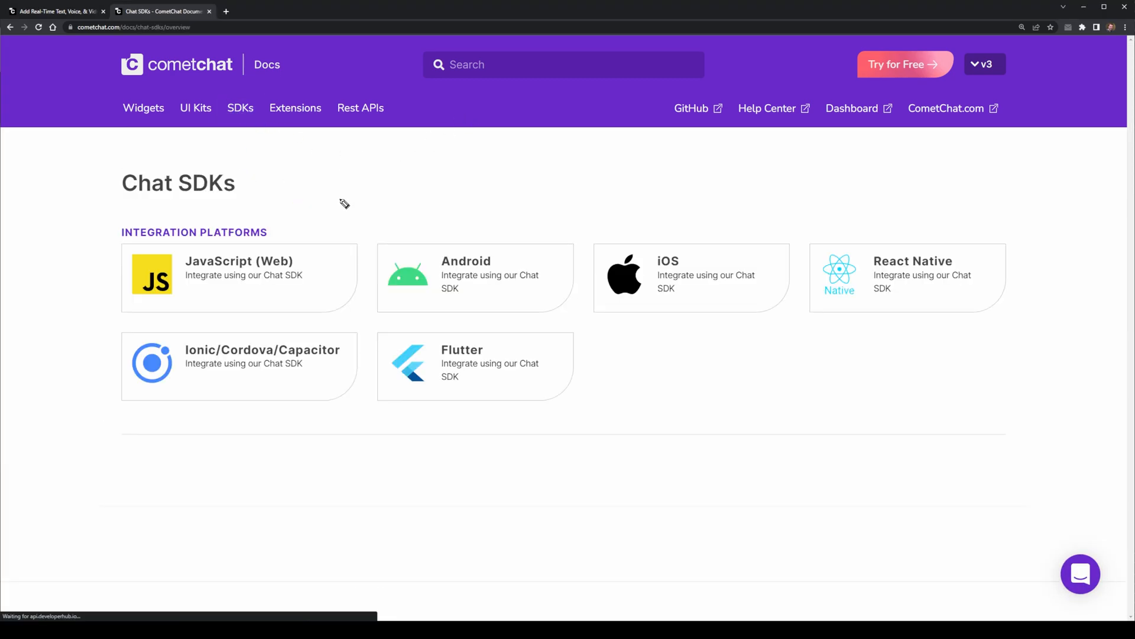
mouse_move(277, 289)
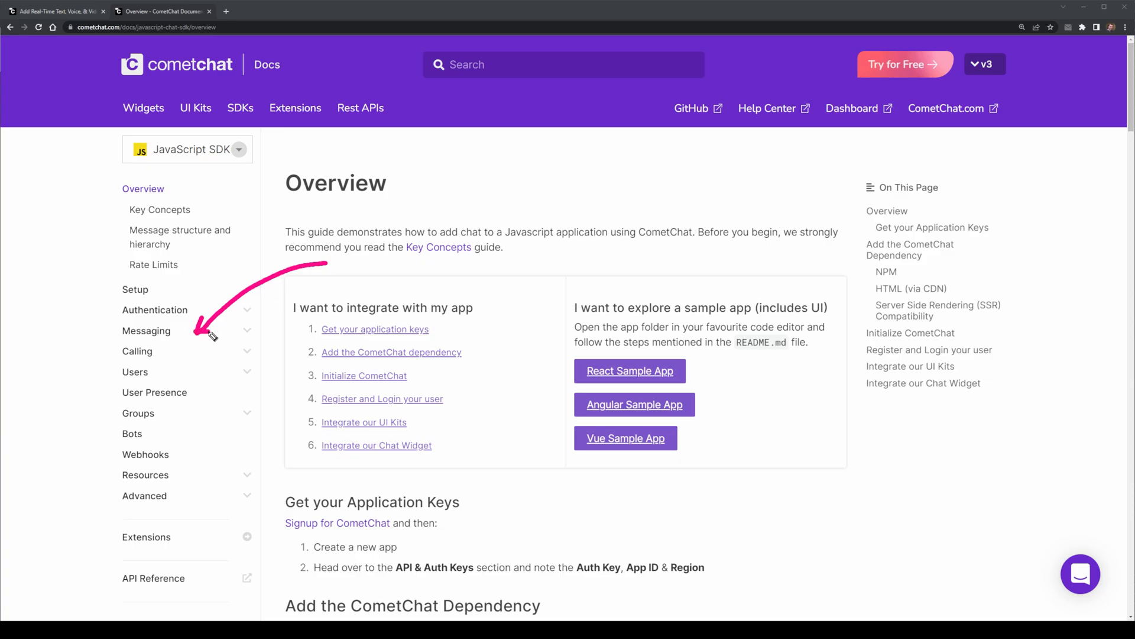
Step: Open Messaging > Typing Indicators in the JavaScript SDK docs sidebar
click(147, 331)
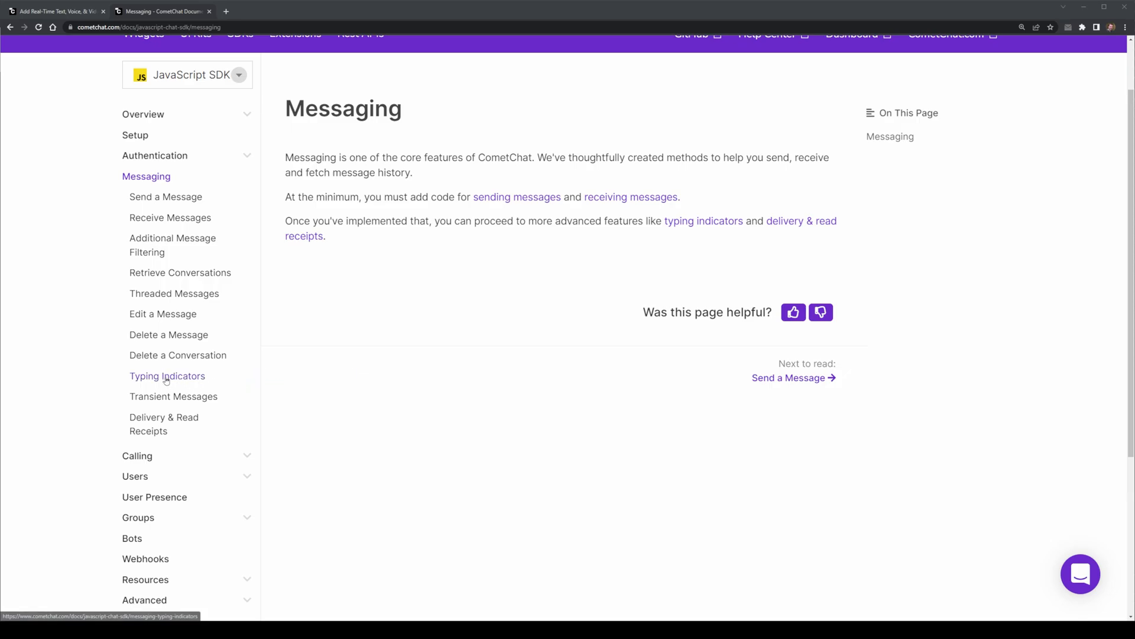
click(168, 376)
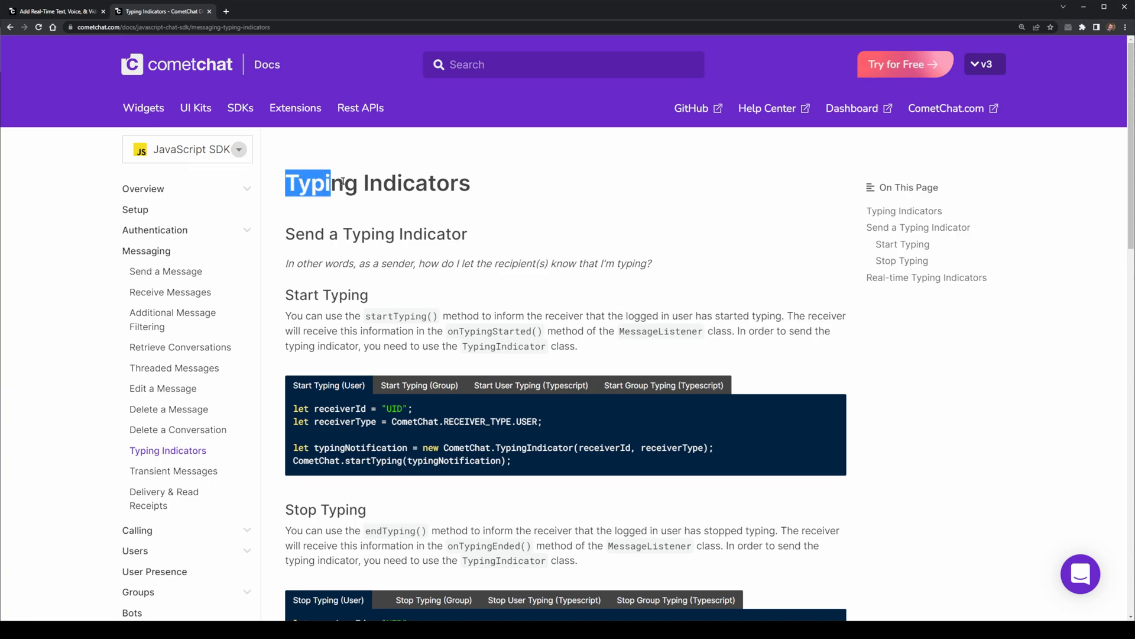
click(502, 237)
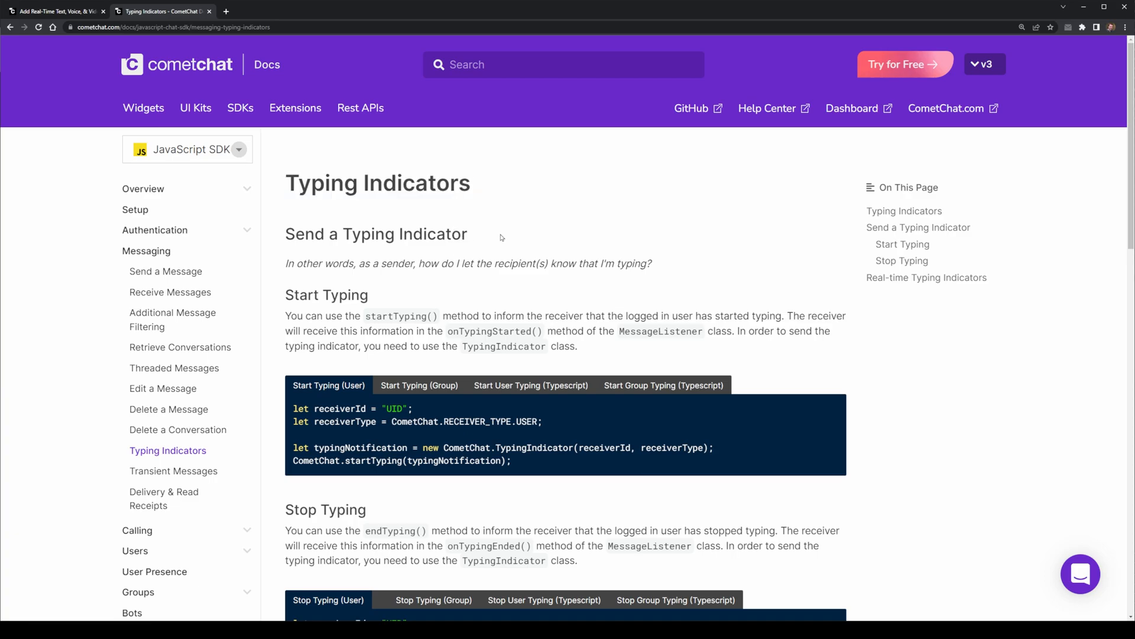
drag(481, 232, 572, 198)
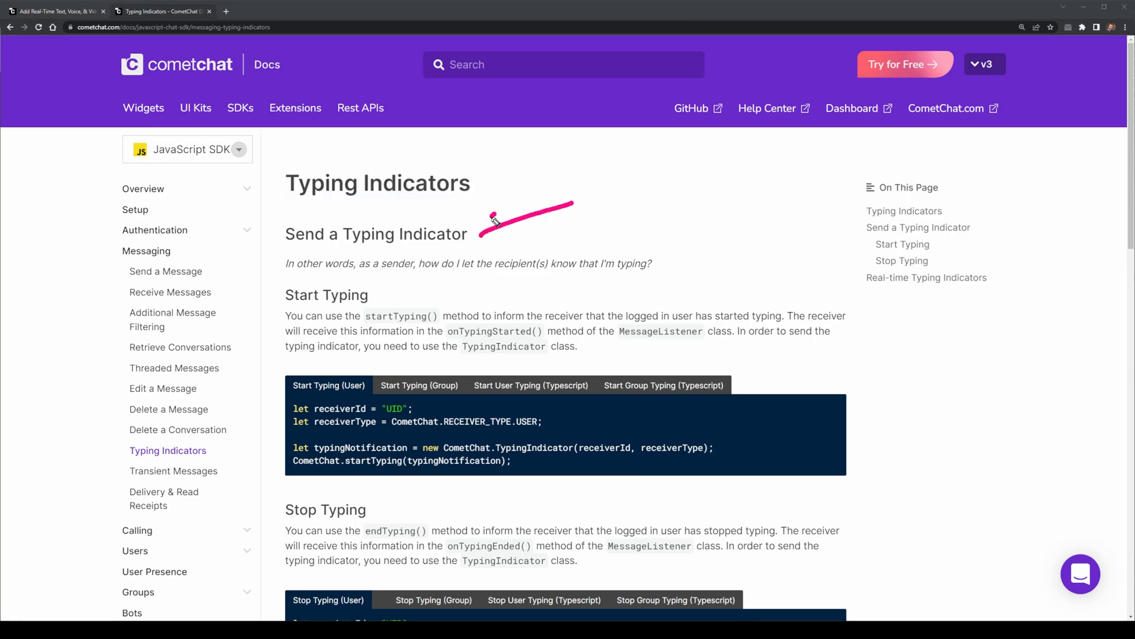
mouse_move(355, 281)
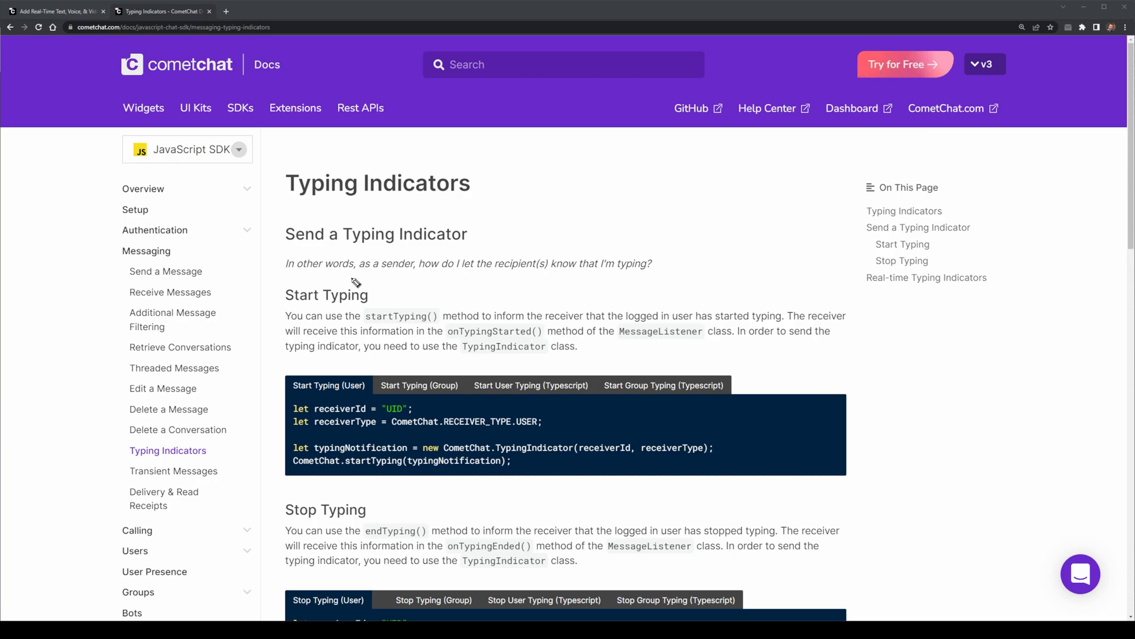
mouse_move(381, 330)
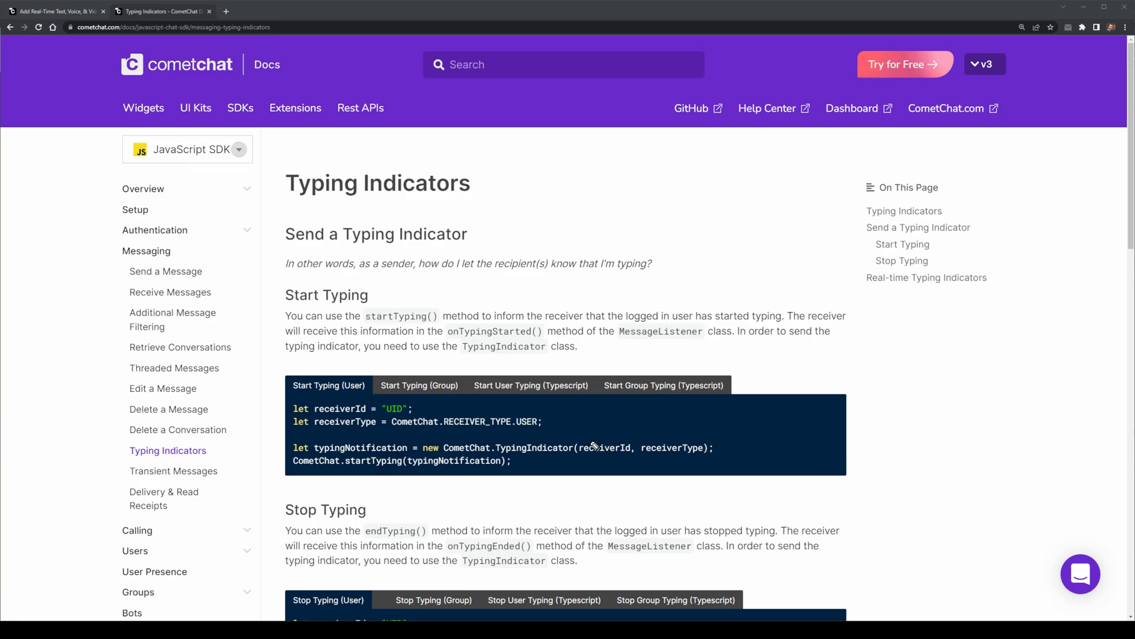
click(418, 386)
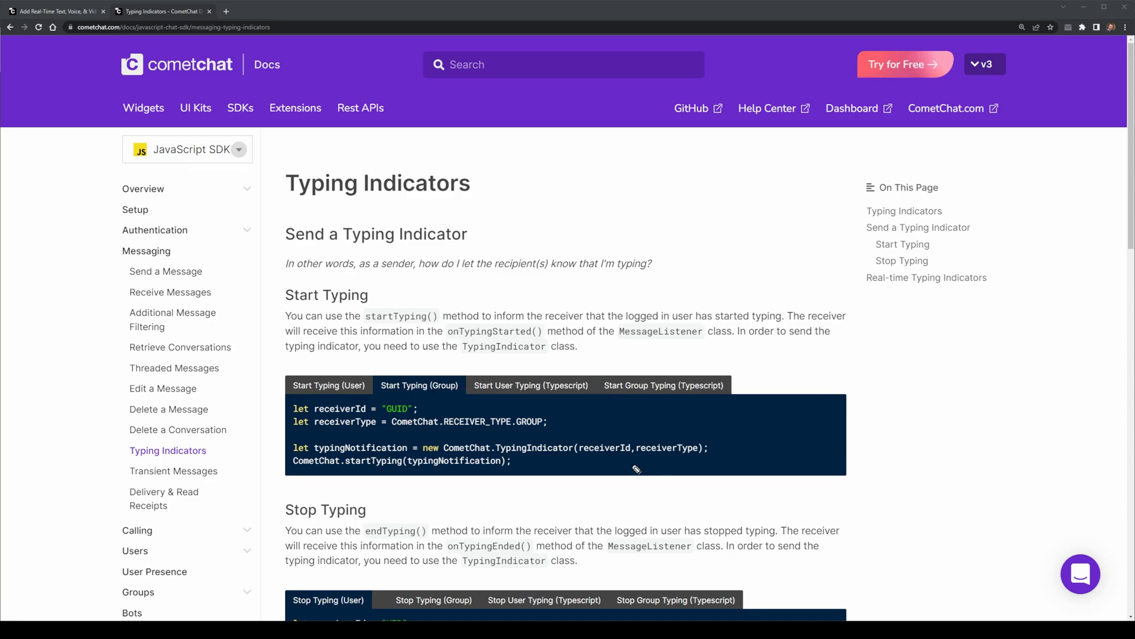
click(328, 386)
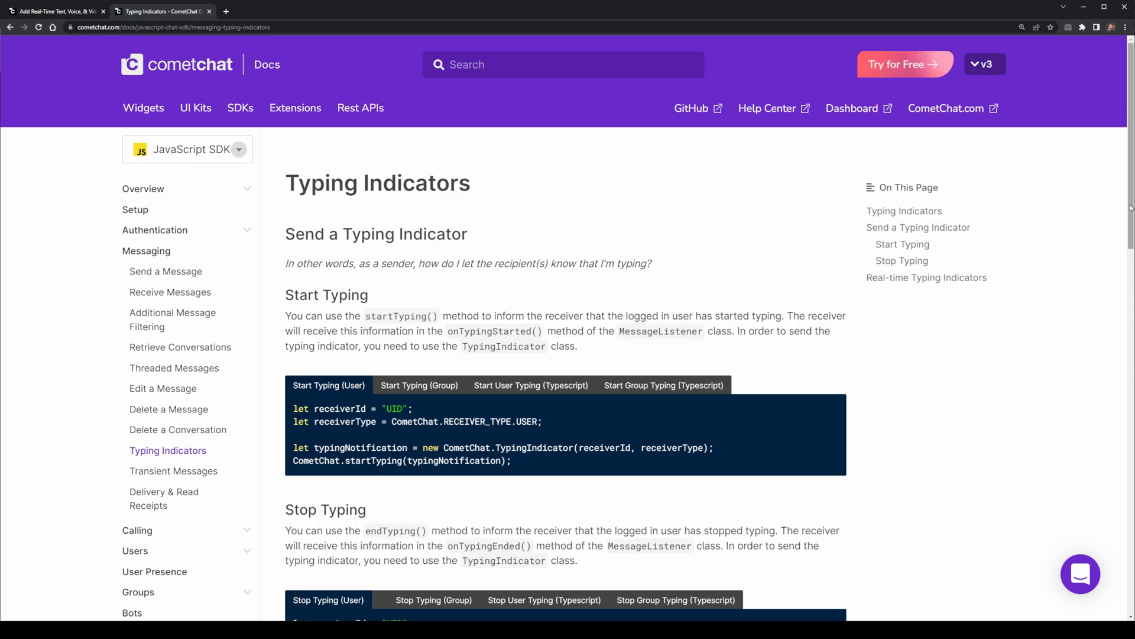
scroll(down, 3)
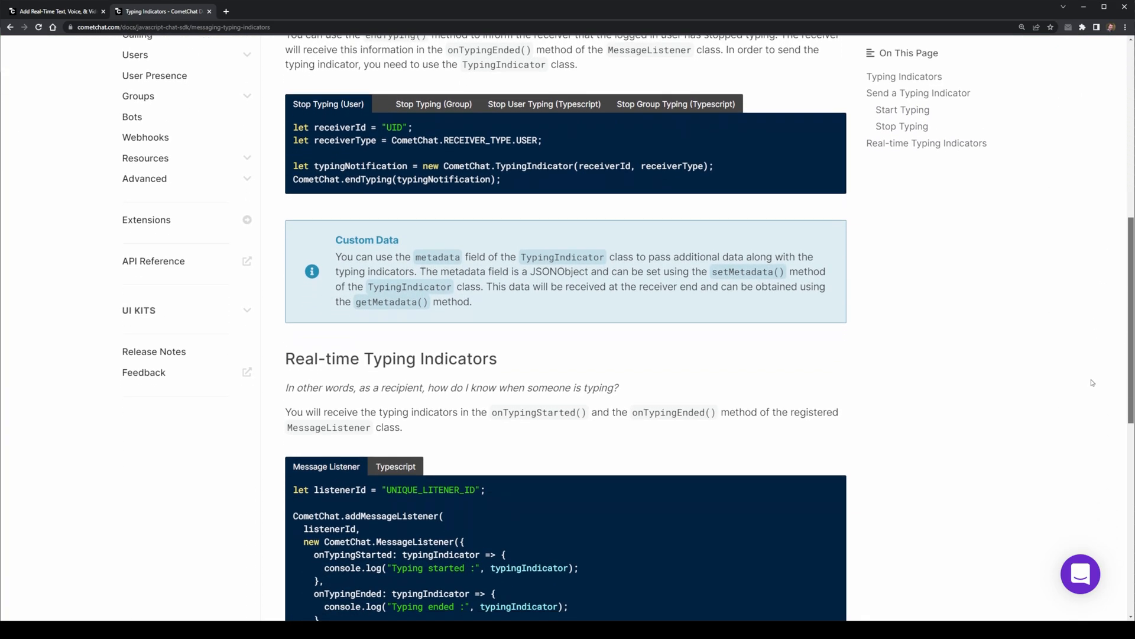
scroll(down, 3)
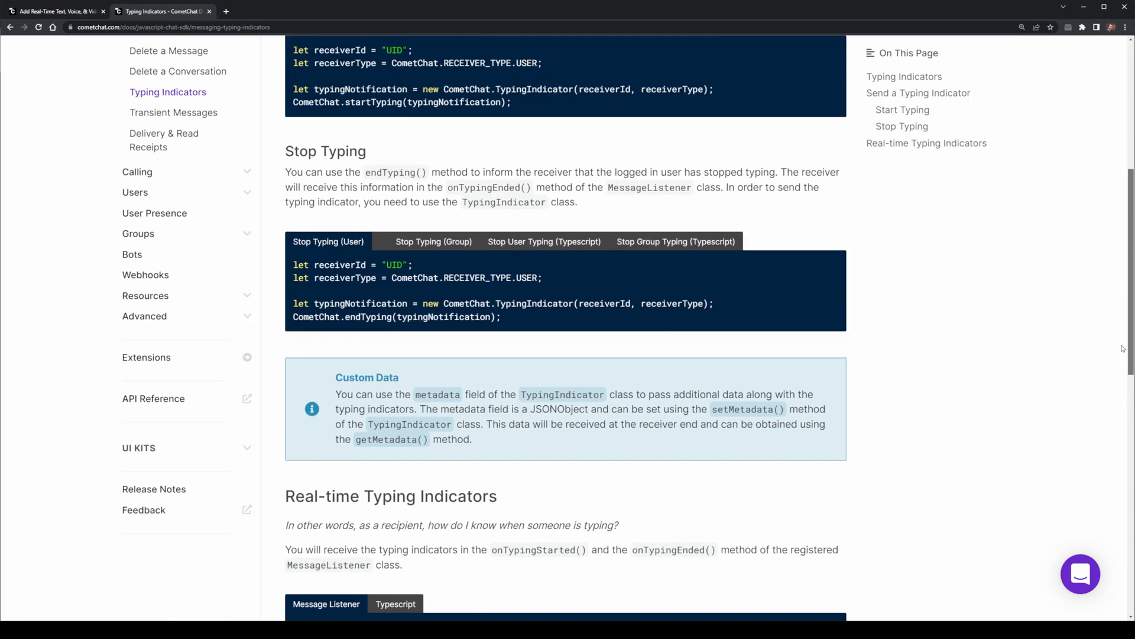
scroll(up, 3)
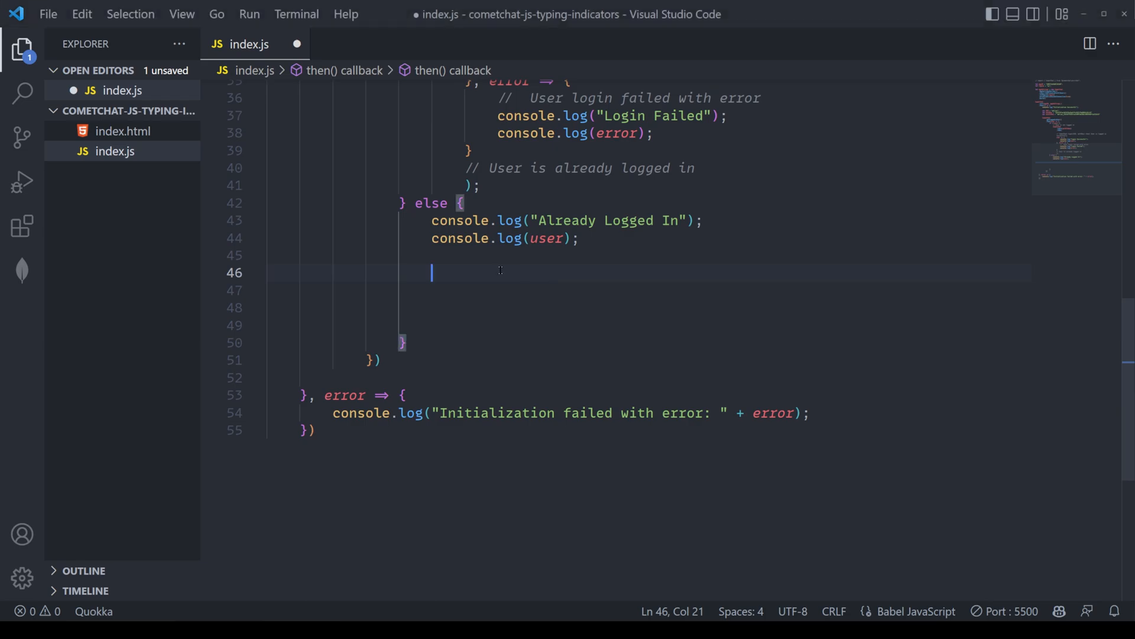
Step: Add comments for the logged-in branch and sending a typing indicator to the receiver
text(// User is already logged in)
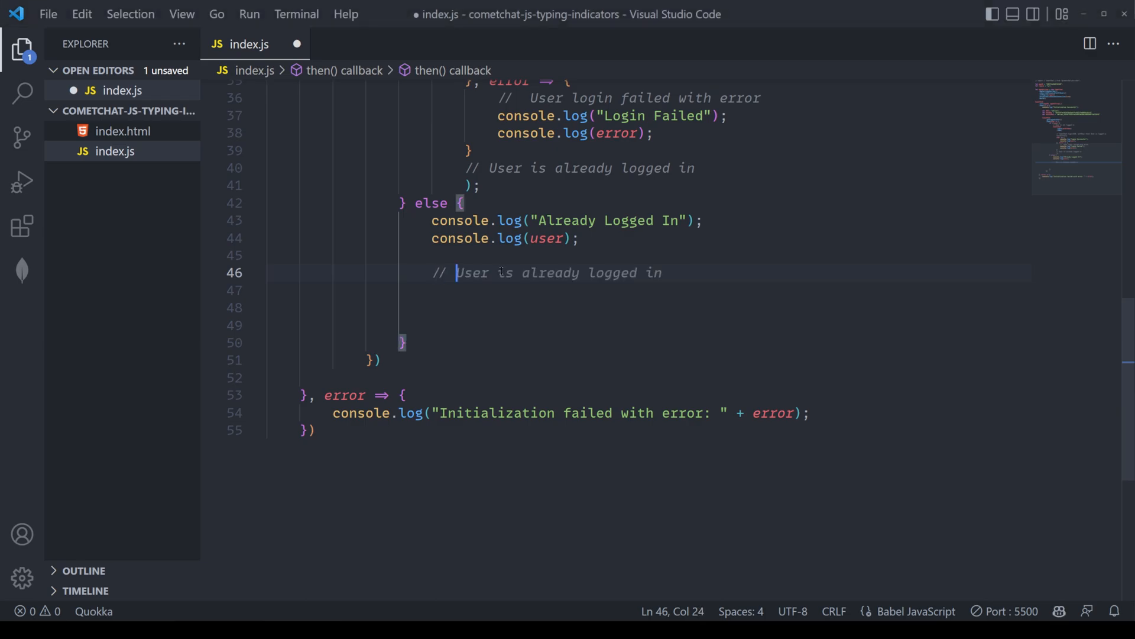
text(Send a Typing)
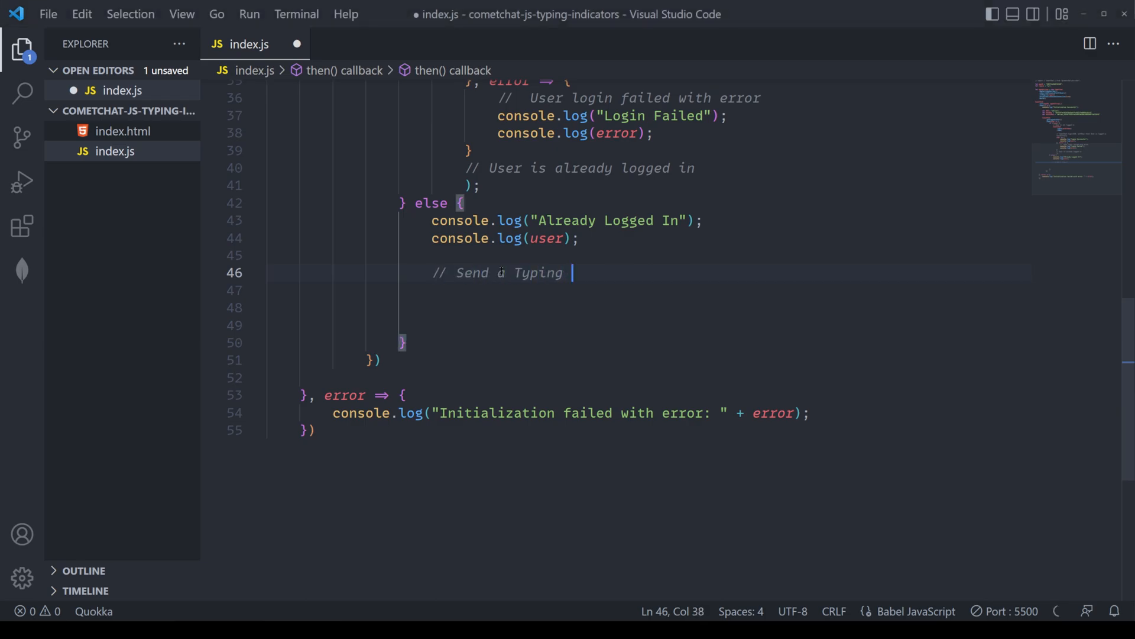
text(Indicator to the receiver)
click(649, 290)
text(// like)
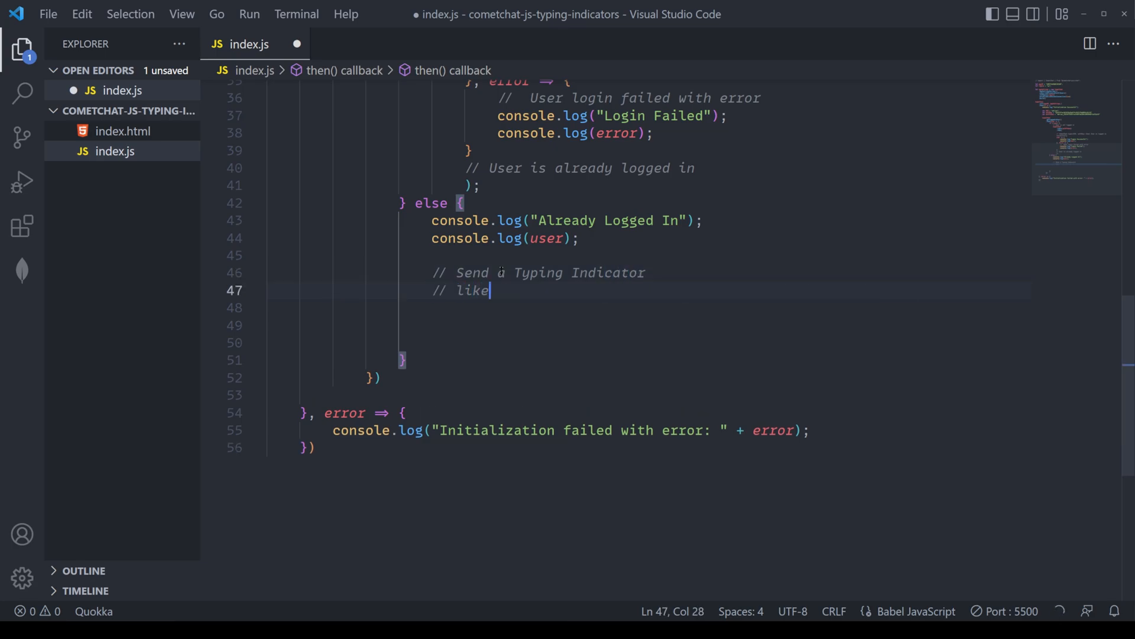
text(when doing an input field onChange)
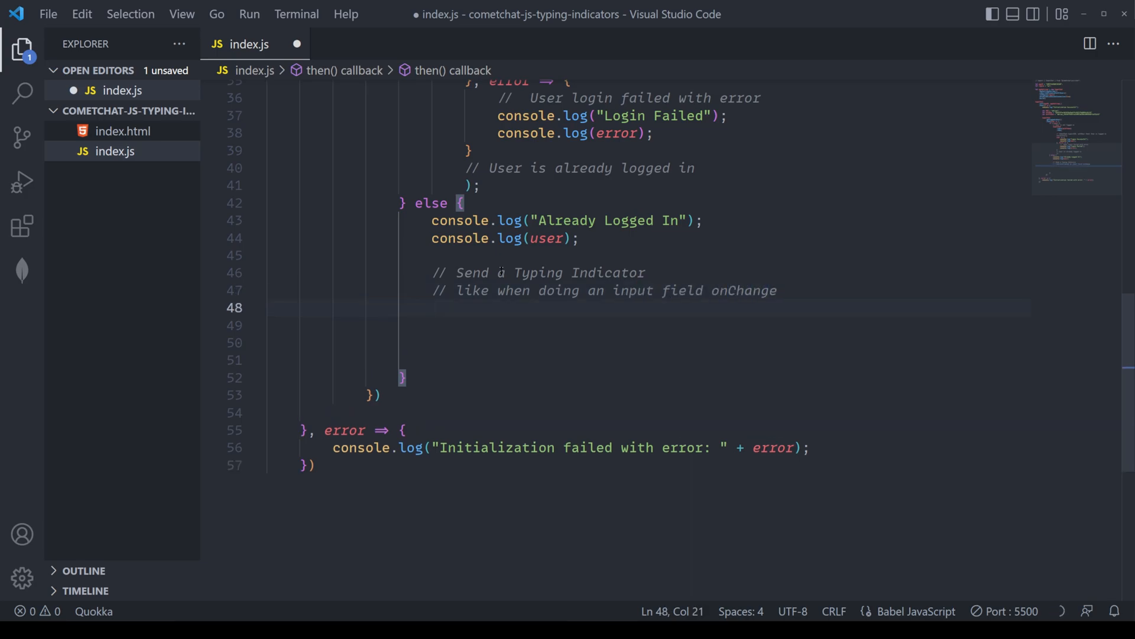
Step: Declare receiverId "adrian" and receiverType CometChat.RECEIVER_TYPE.USER
text(let)
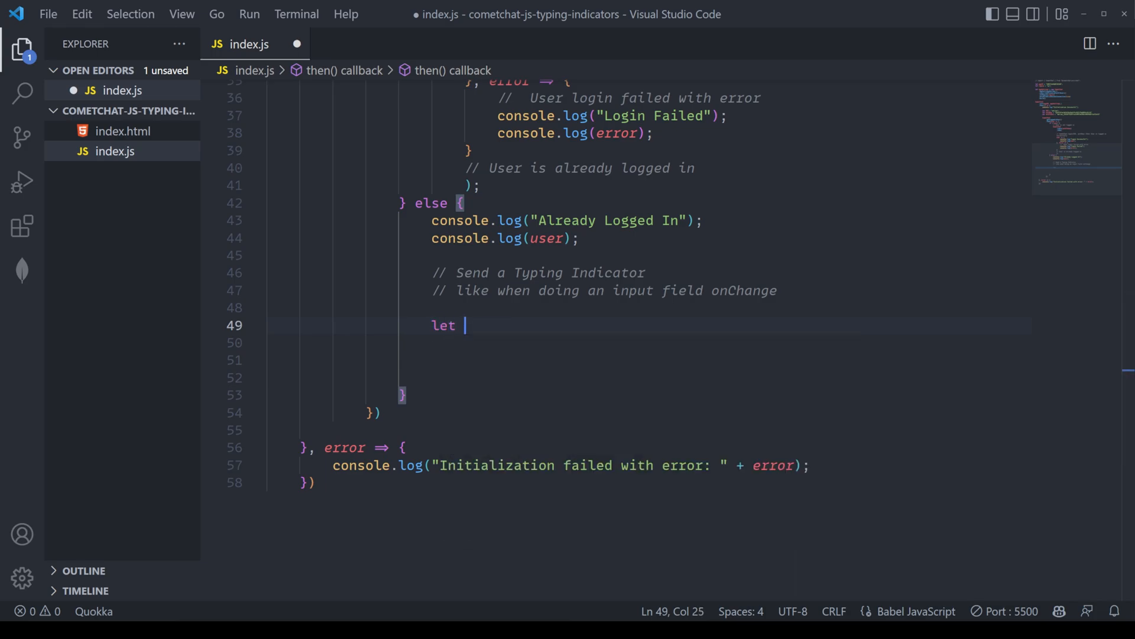
text(receiver)
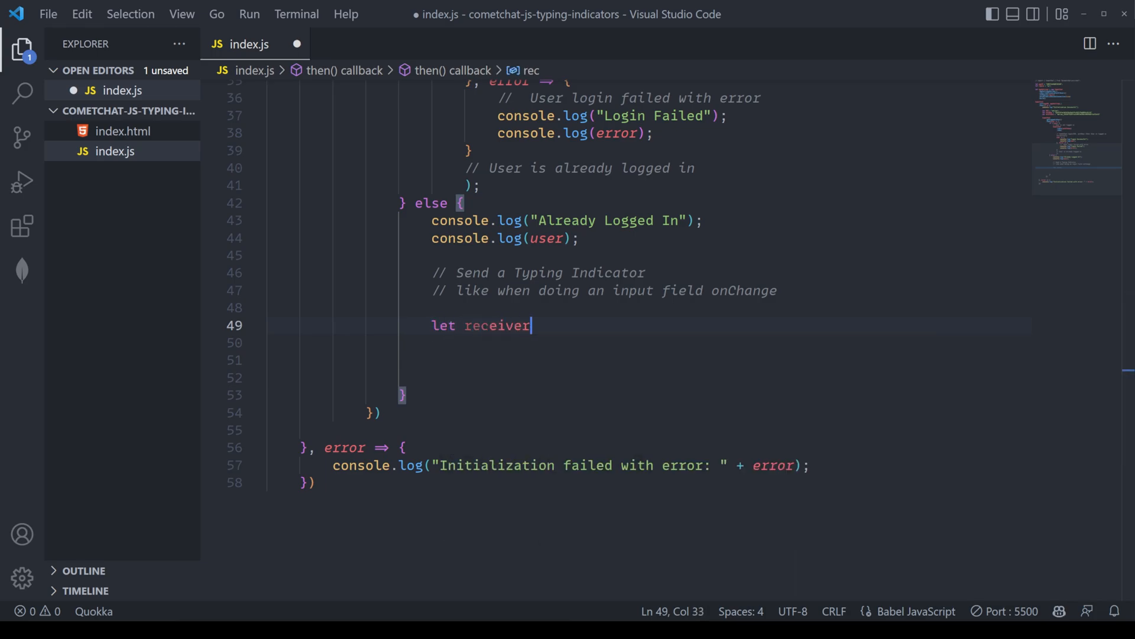
text(Id = "adrian";)
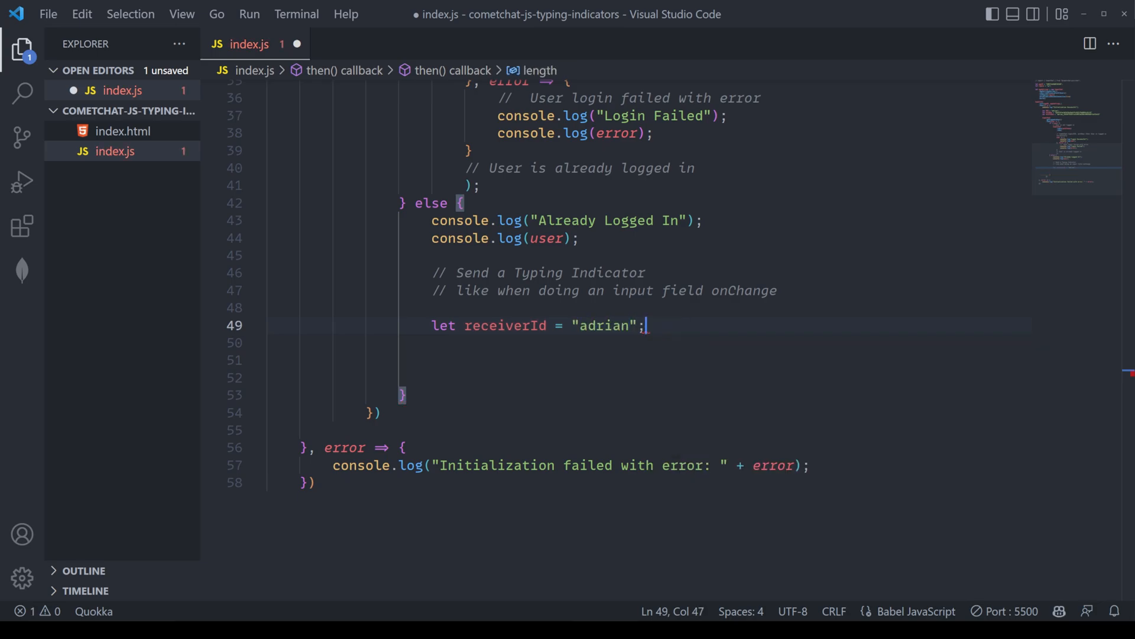
text(let typingIndicator = new CometChat.TypingIndicator(receiverId);)
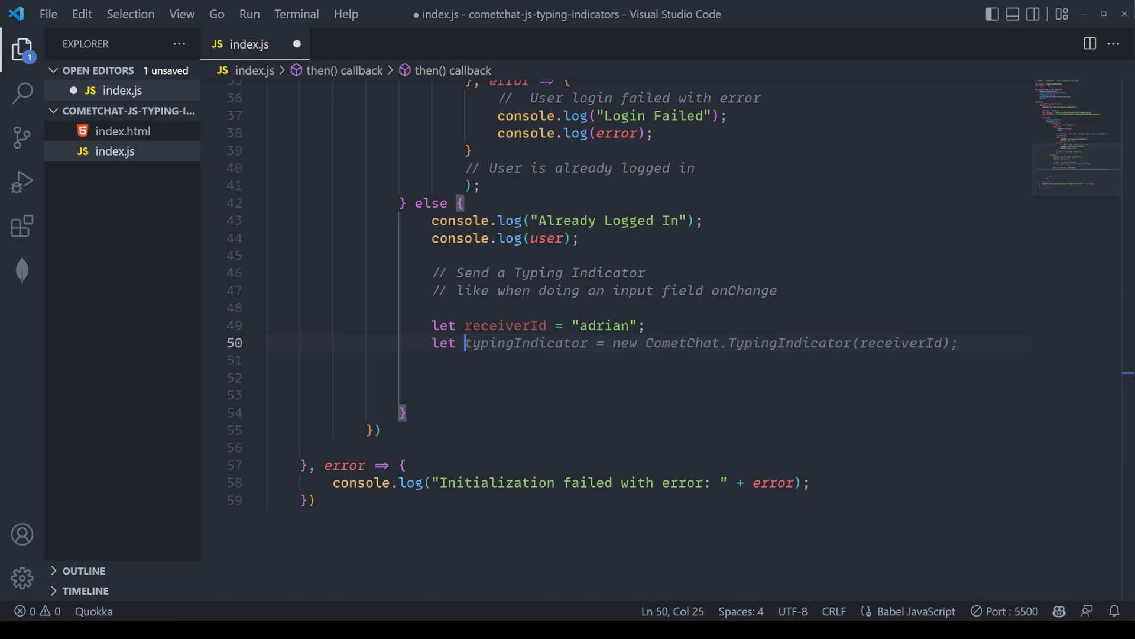
text(rece)
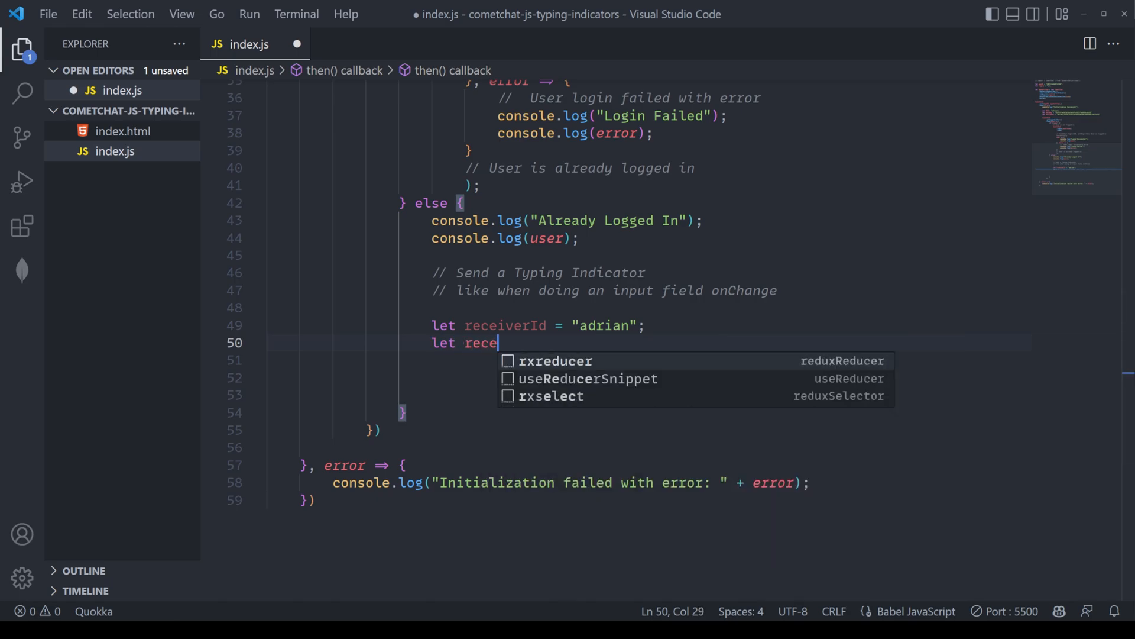
text(iverType)
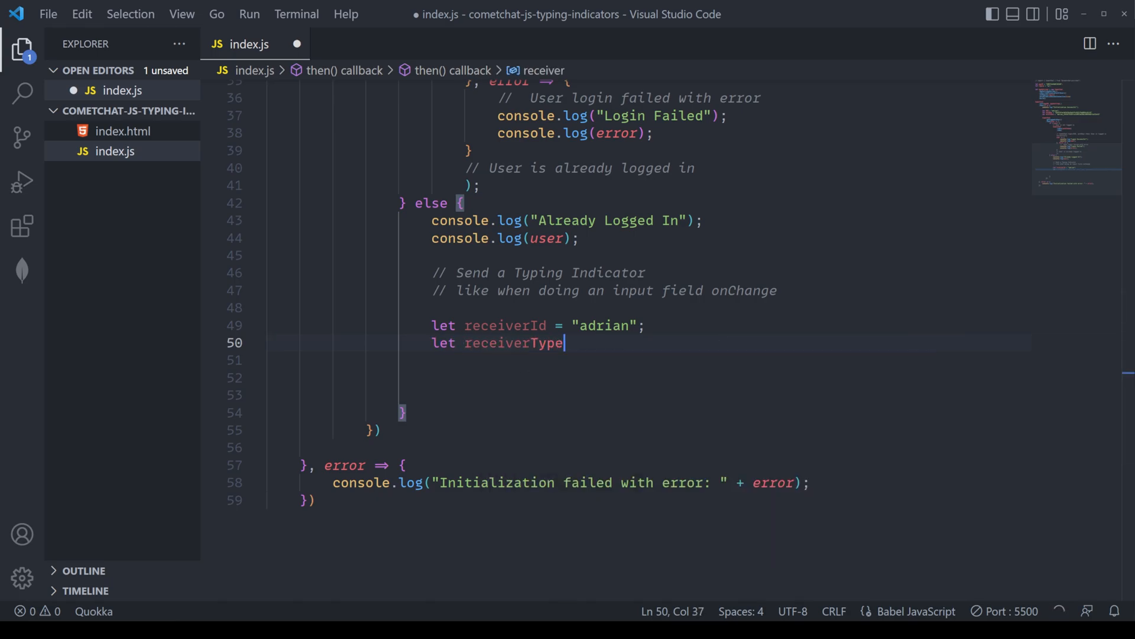
text(= CometChat.RECEIVER_TYPE.USER;)
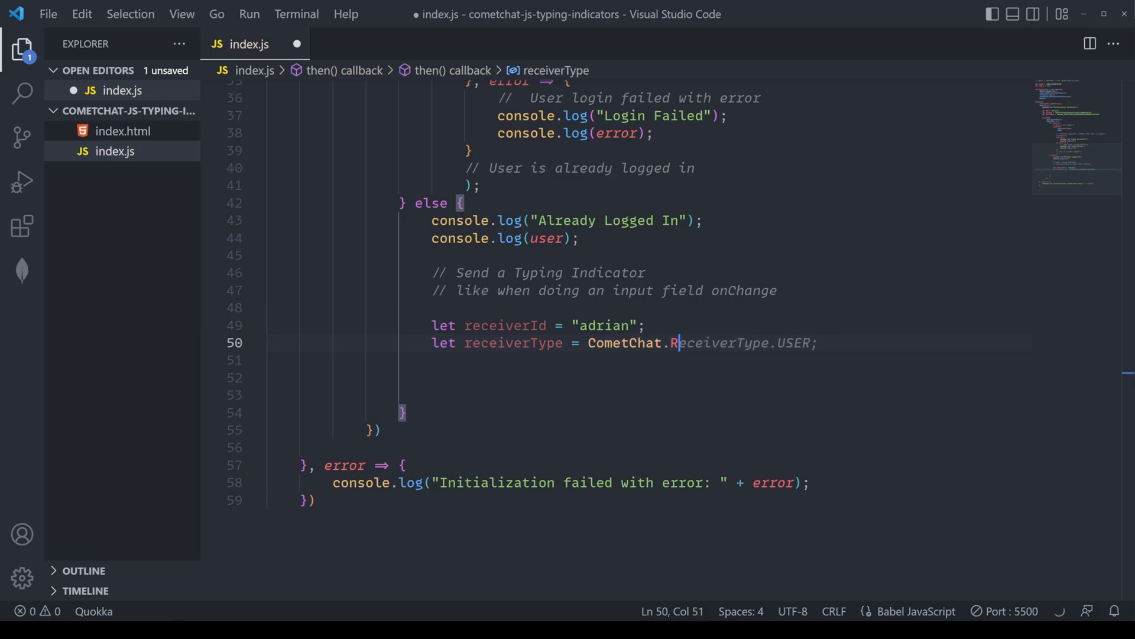
text(ECEIVER_TYPE)
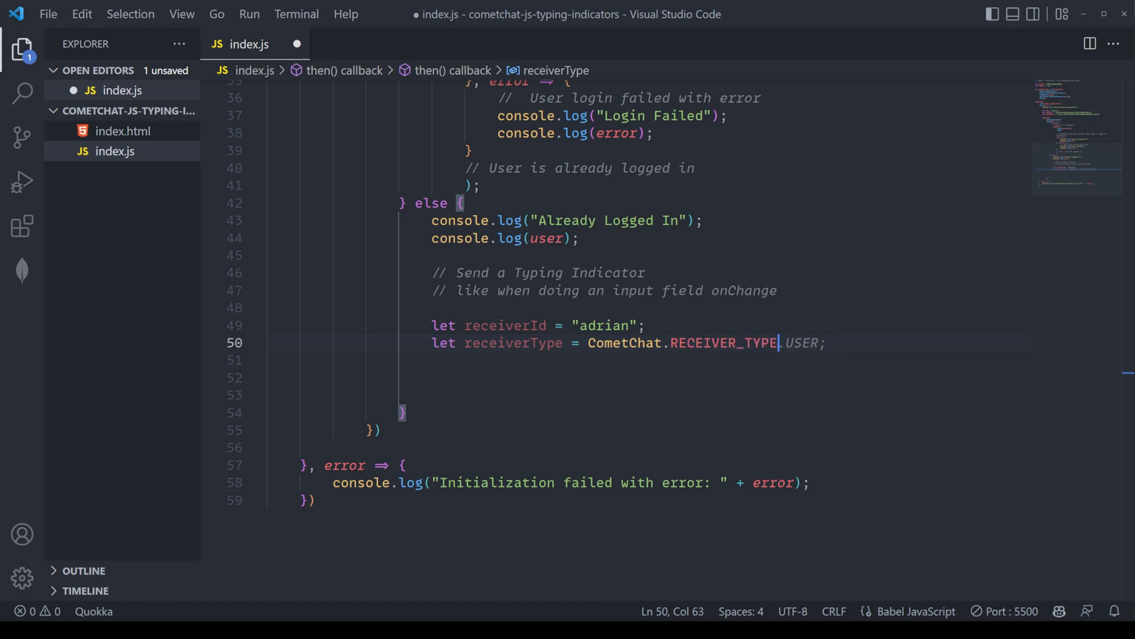
key(Enter)
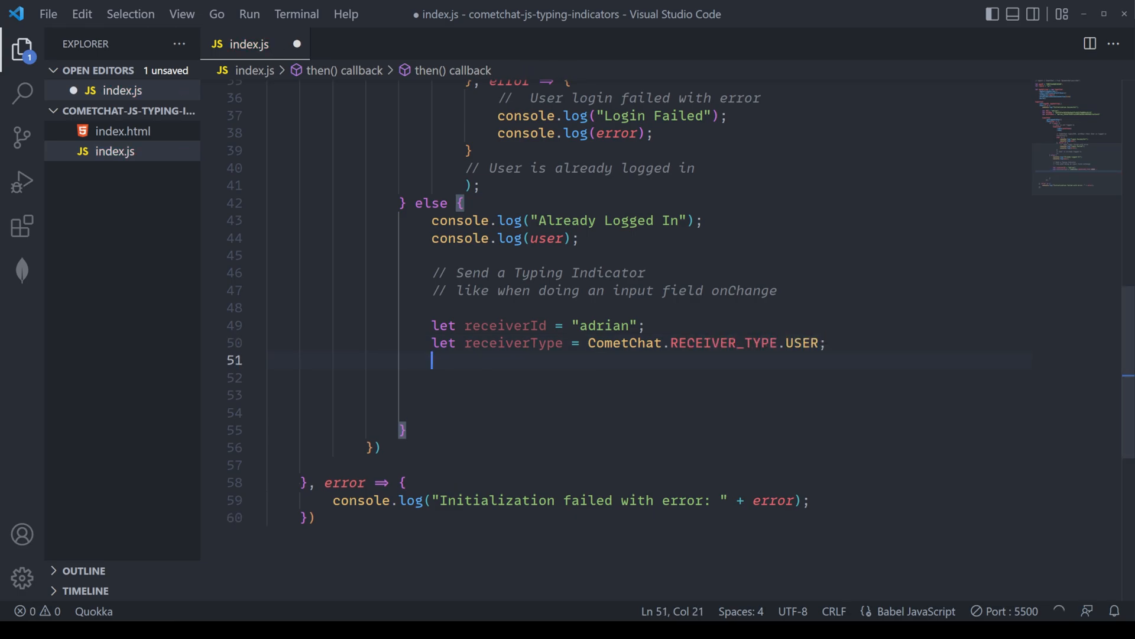
Step: Build typingNotification as new CometChat.TypingIndicator(receiverId, receiverType)
text(let)
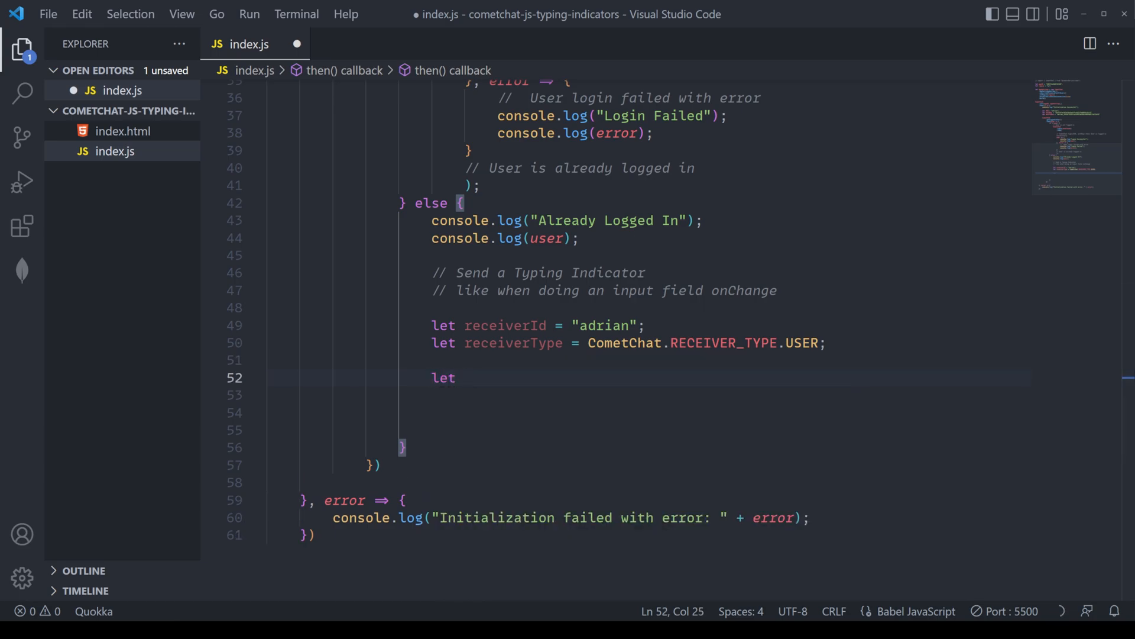
text(typingIndicator = new CometChat.TypingIndicator(receiverId, receiverType);)
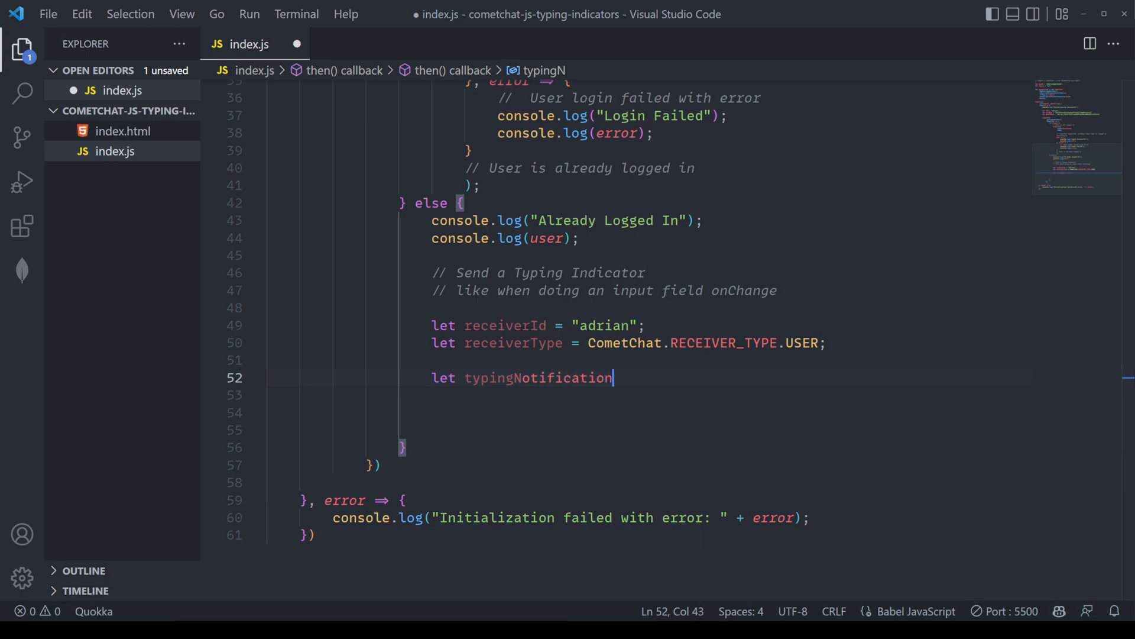
text(= new CometChat.TypingIndicator(receiverId, receiverType);)
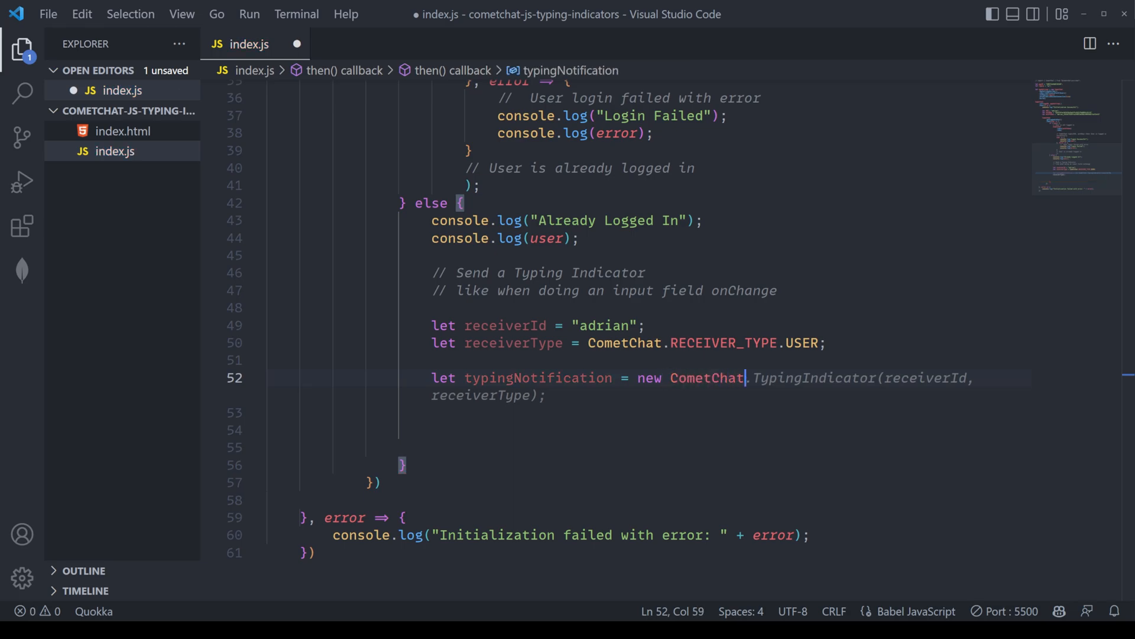
text(.TypingIndicator(receiverId, receiver)
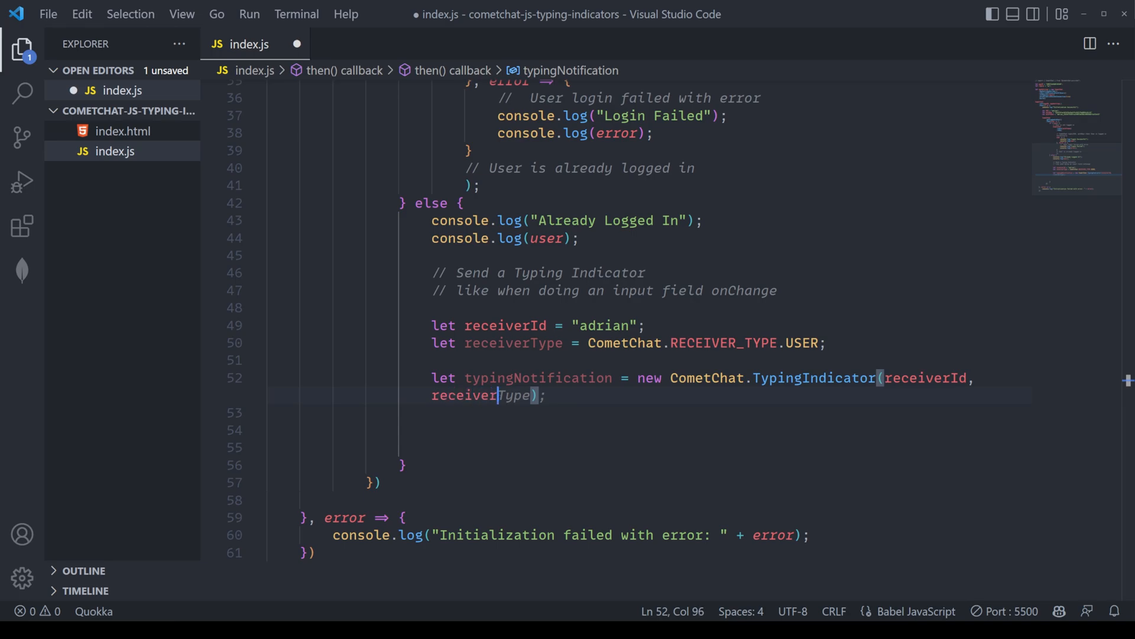
key(Enter)
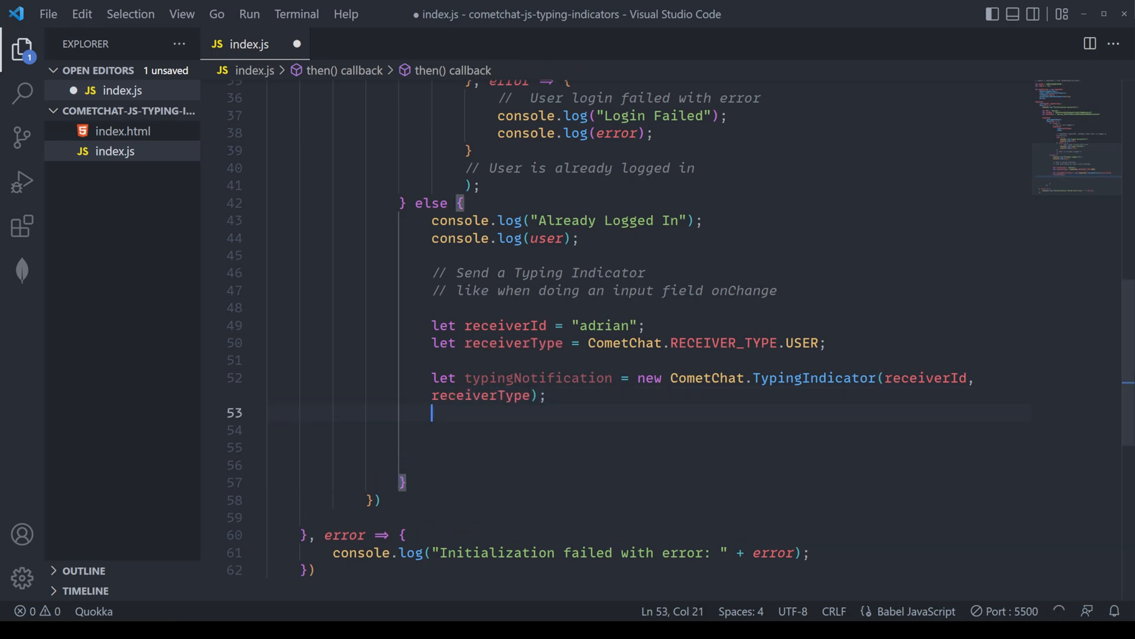
Step: Call CometChat.startTyping(typingNotification) and save index.js
text(CometChat.sendTypingIndicator(typingNotification);)
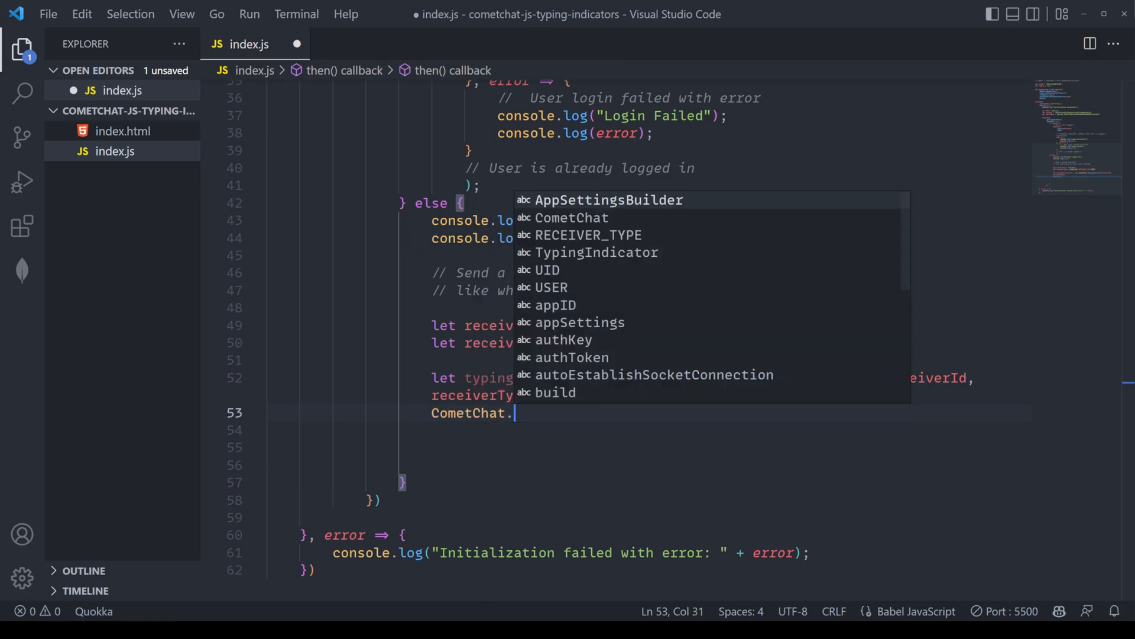
text(startTyping(typingNotification);)
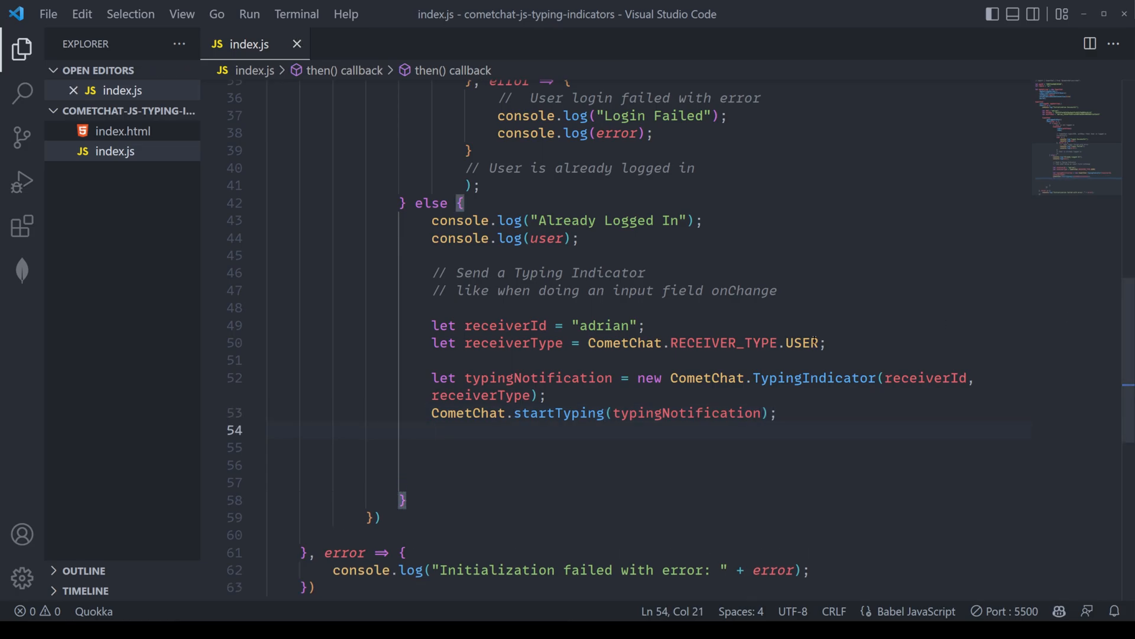
click(433, 431)
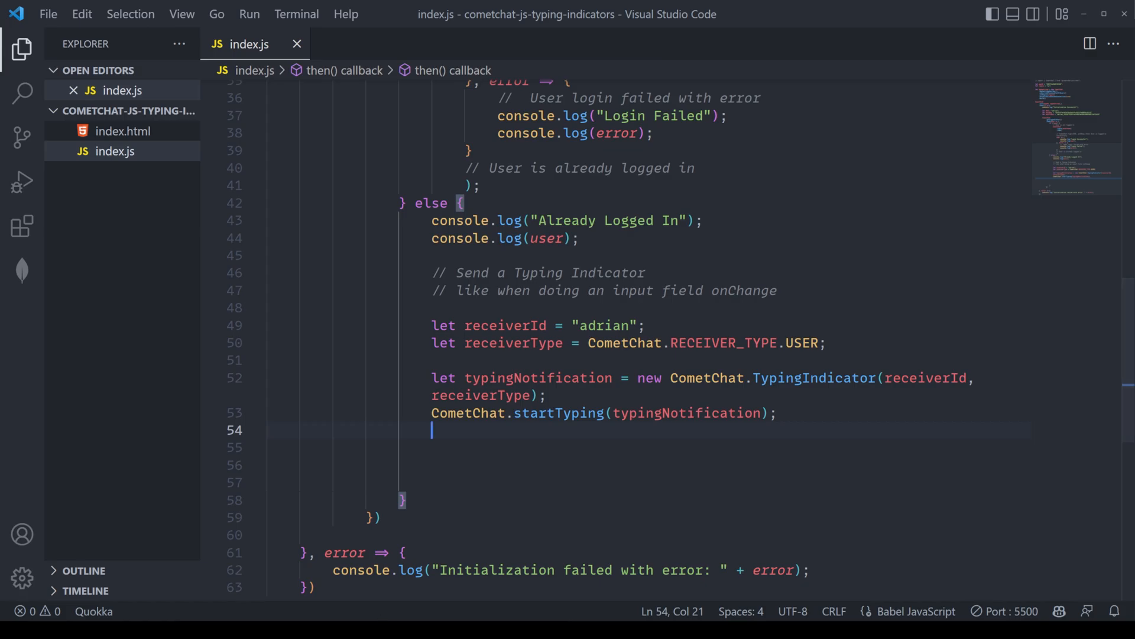
mouse_move(457, 440)
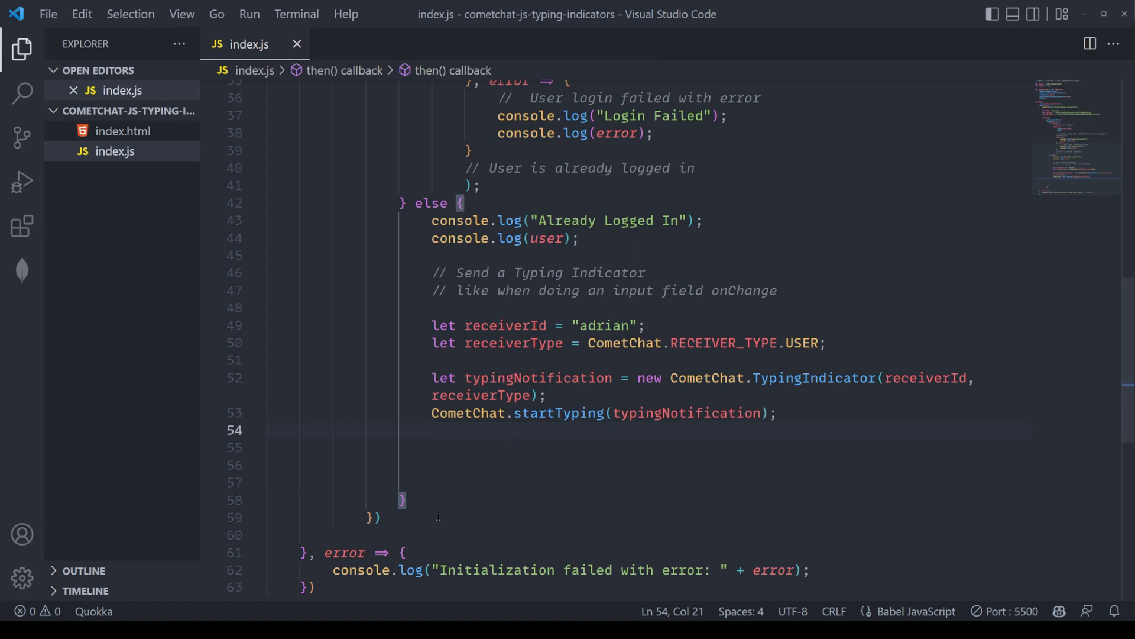
Step: Switch to the Chrome window showing the Live Server page at 127.0.0.1:5500
click(433, 431)
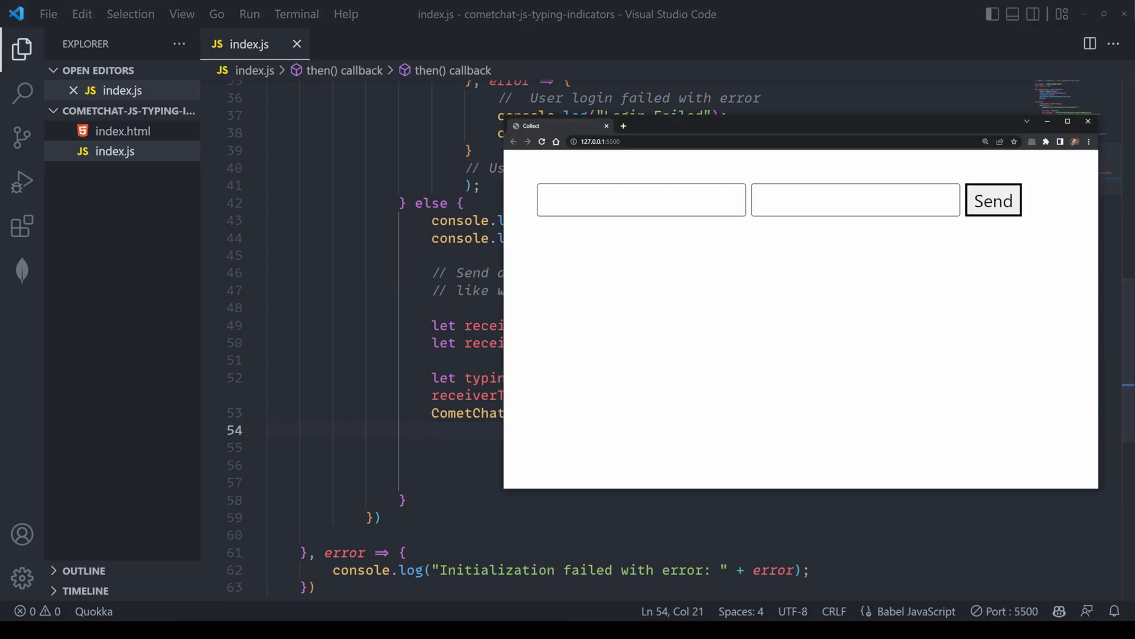
mouse_move(622, 413)
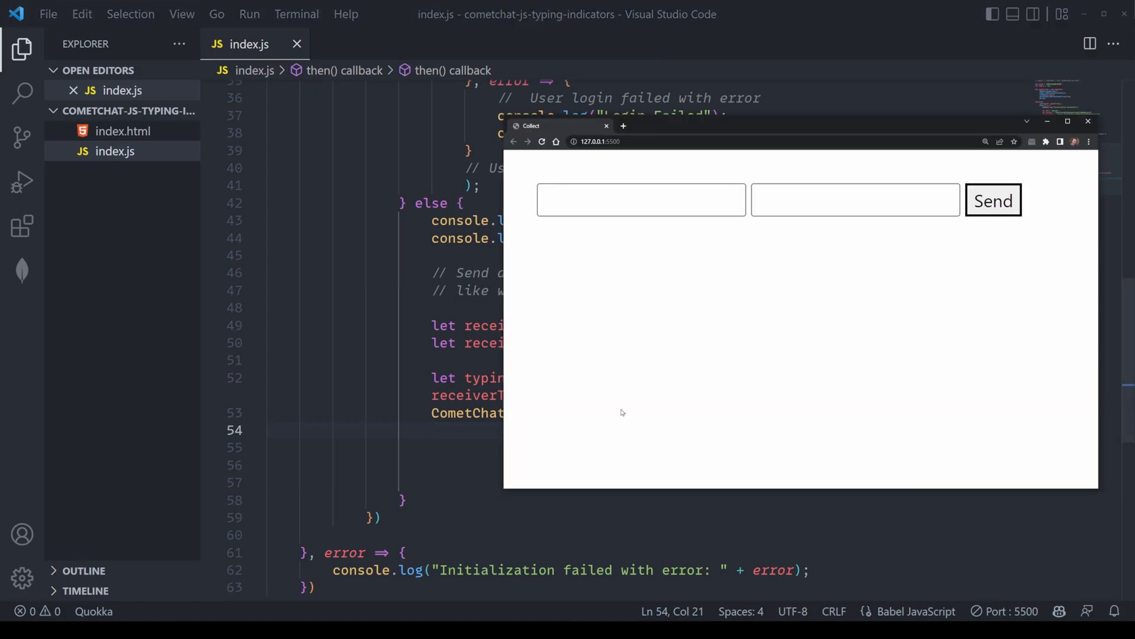
mouse_move(643, 402)
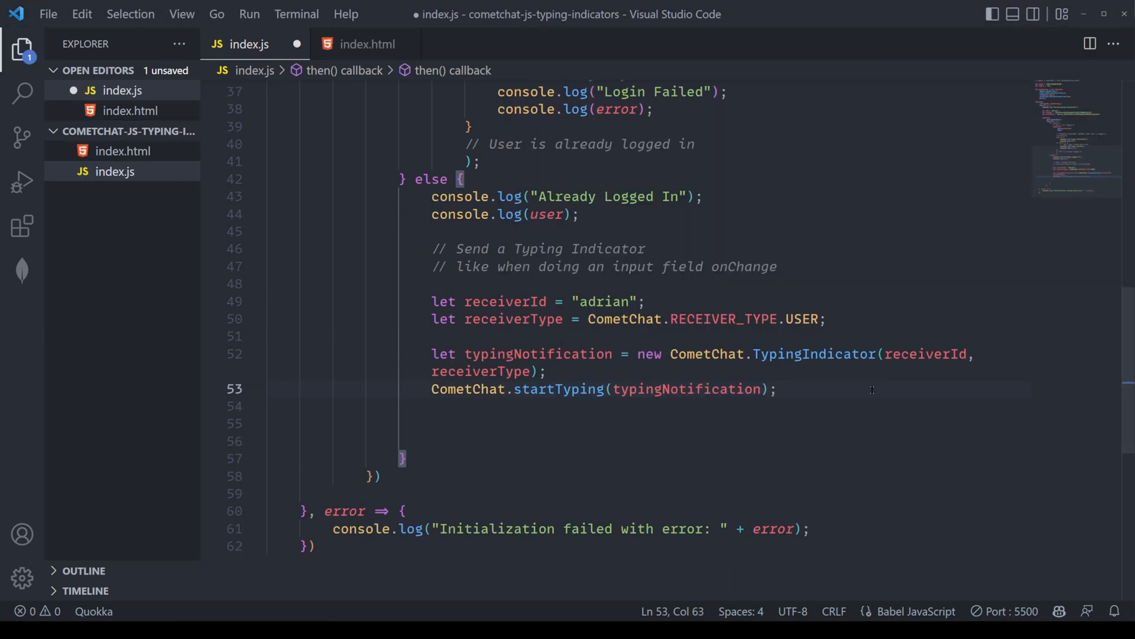
Step: Call CometChat.endTyping(typingNotification) and start a real-time typing indicator listener comment
text(CometChat.)
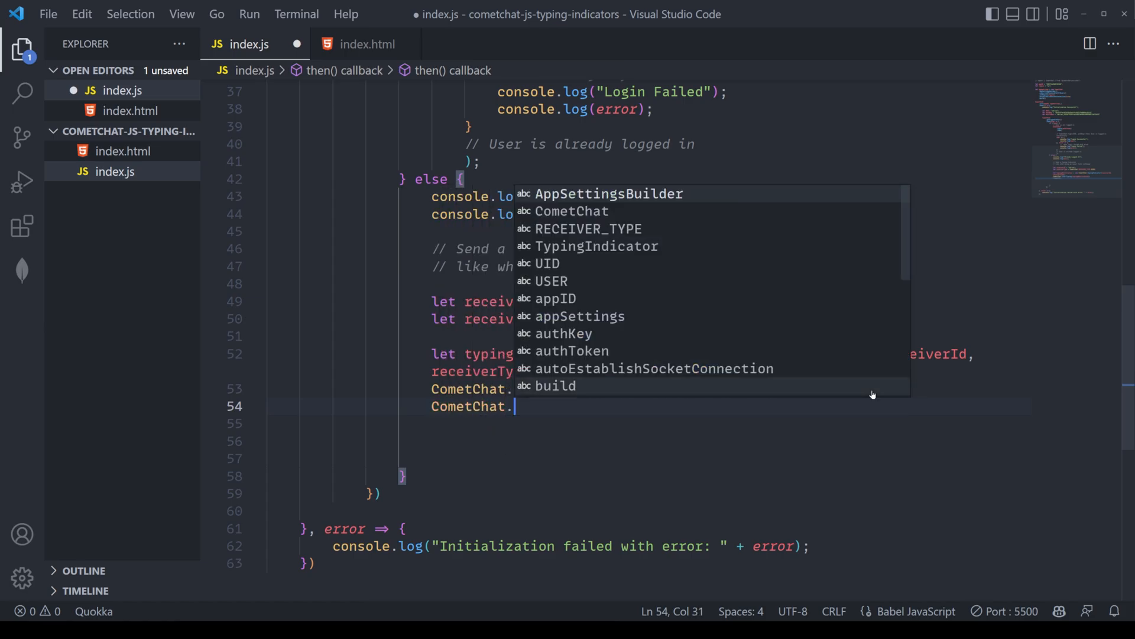
text(endTyping(typingNotification);)
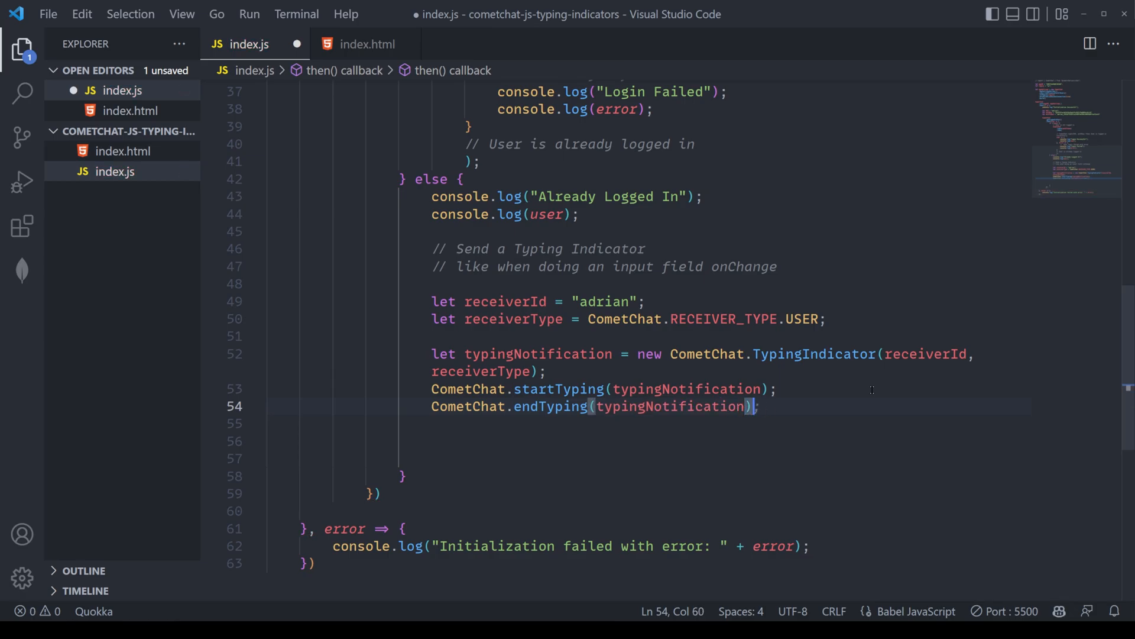
text(// Send a Message)
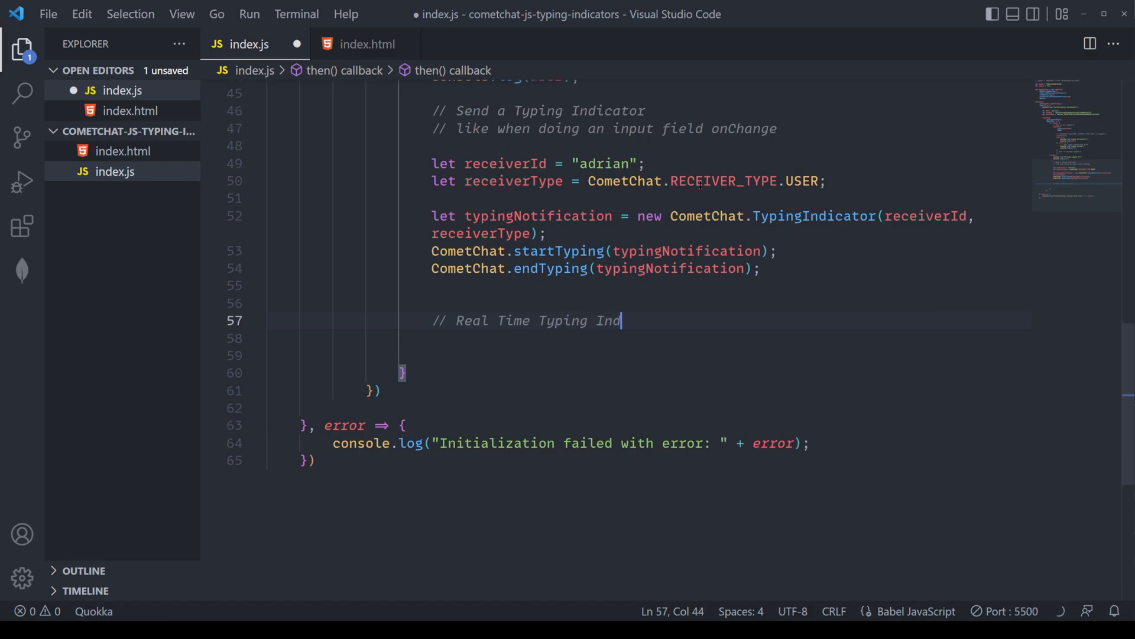
Step: Declare listenerId "typing_indiciator_listener" and begin a CometChat.addListener( call
text(icator Listener)
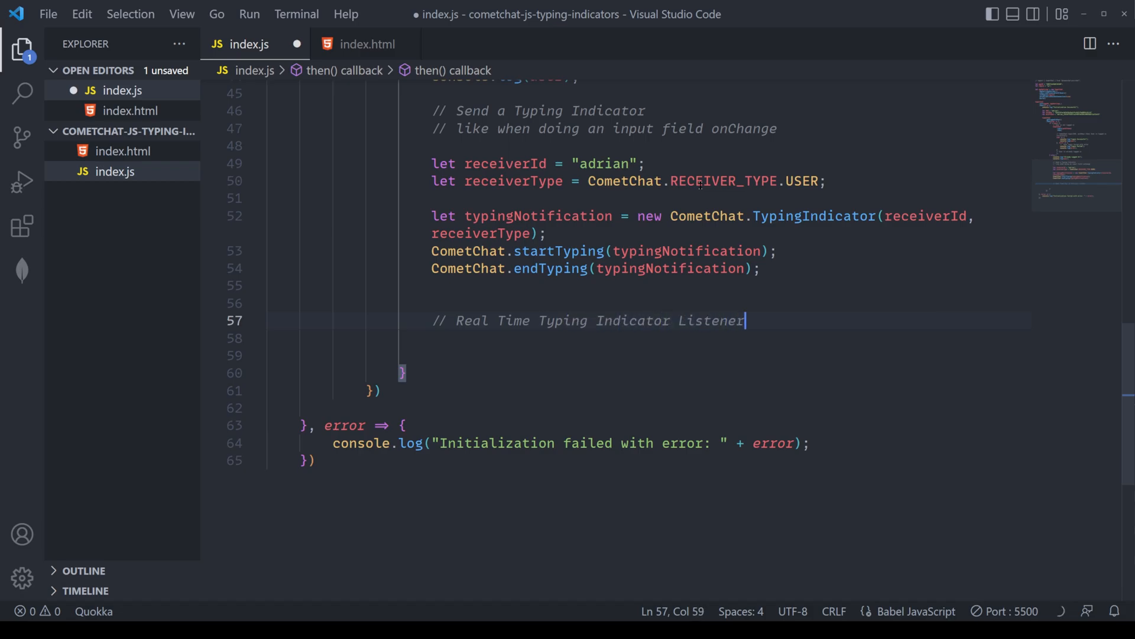
text(let)
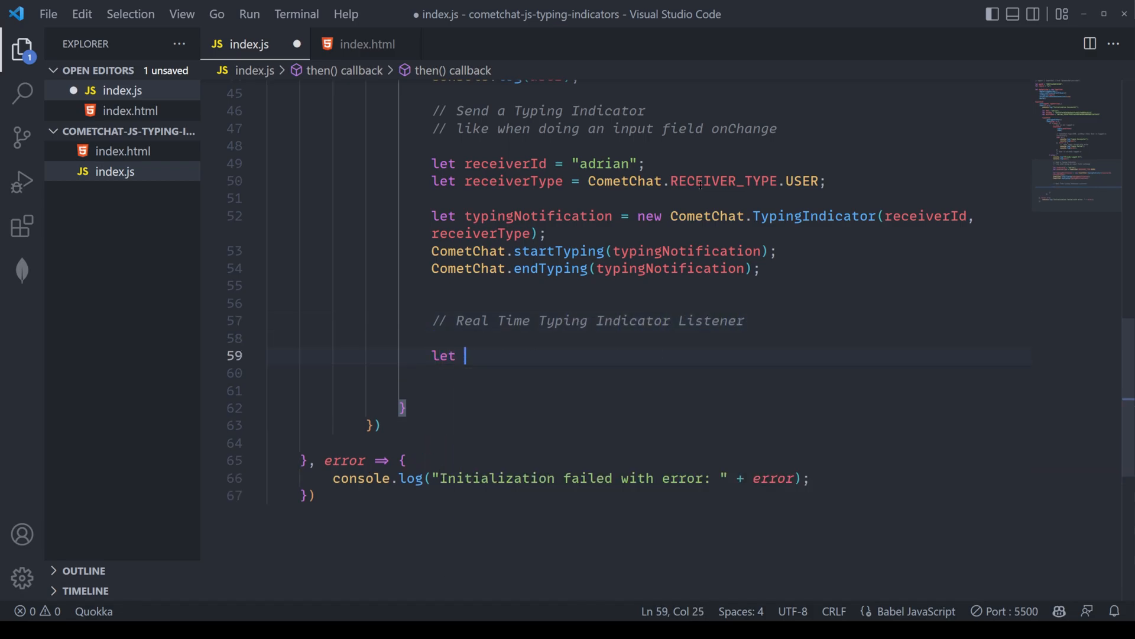
text(listenerId =)
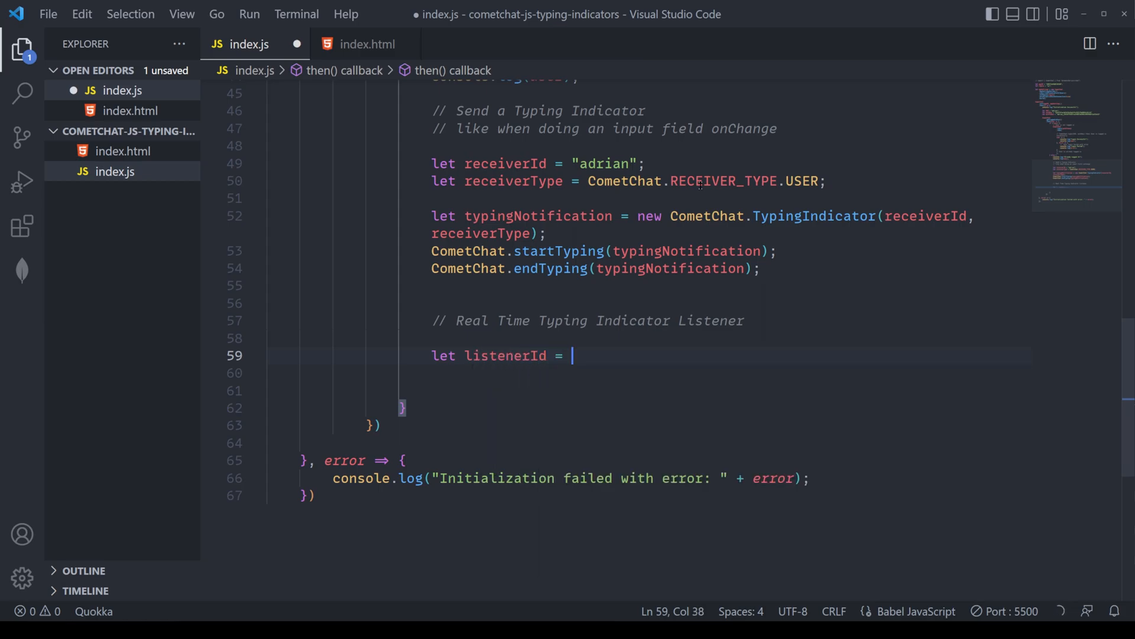
text("typing_")
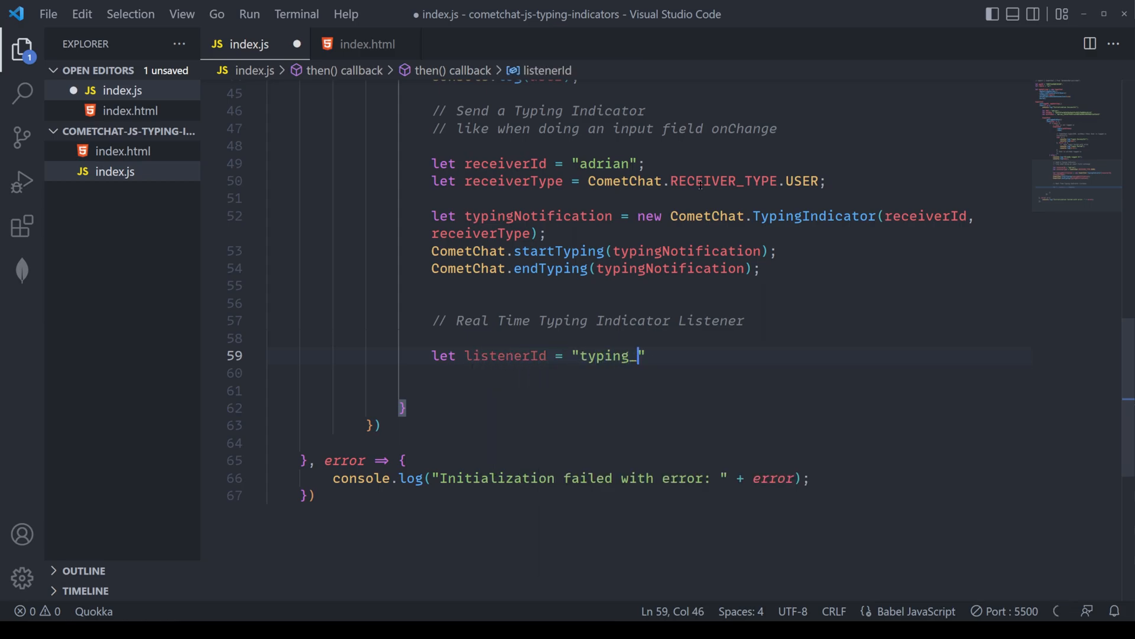
text(indiciator_listener)
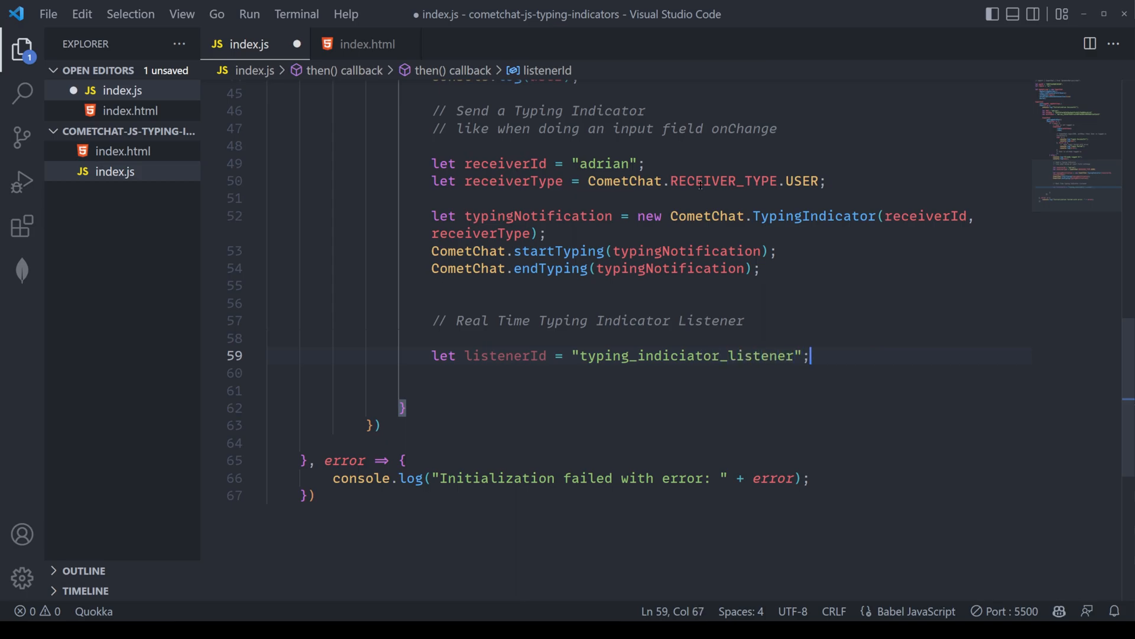
text(CometChat.addListener()
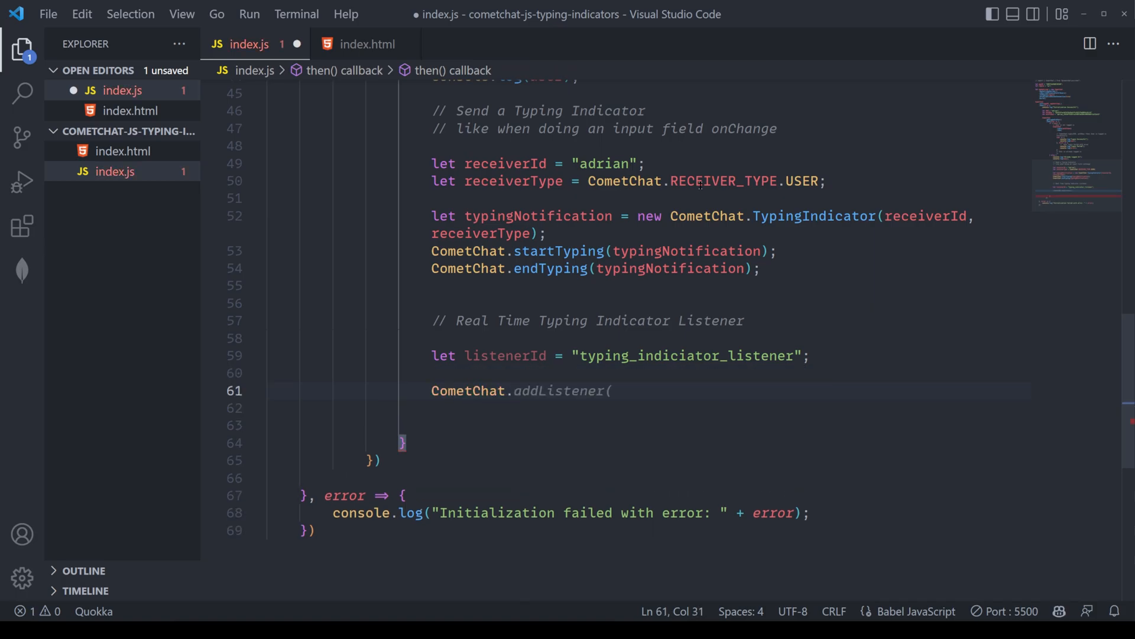
Step: Call CometChat.addMessageListener(listenerId, new CometChat.MessageListener(...))
text(addMessage)
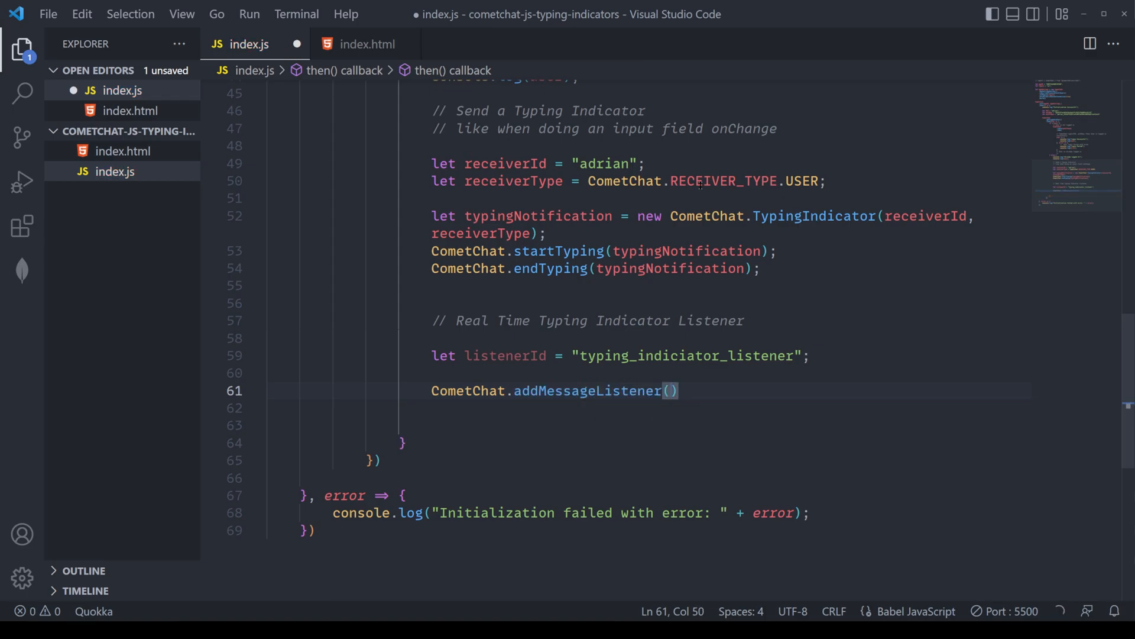
text(listenerId,)
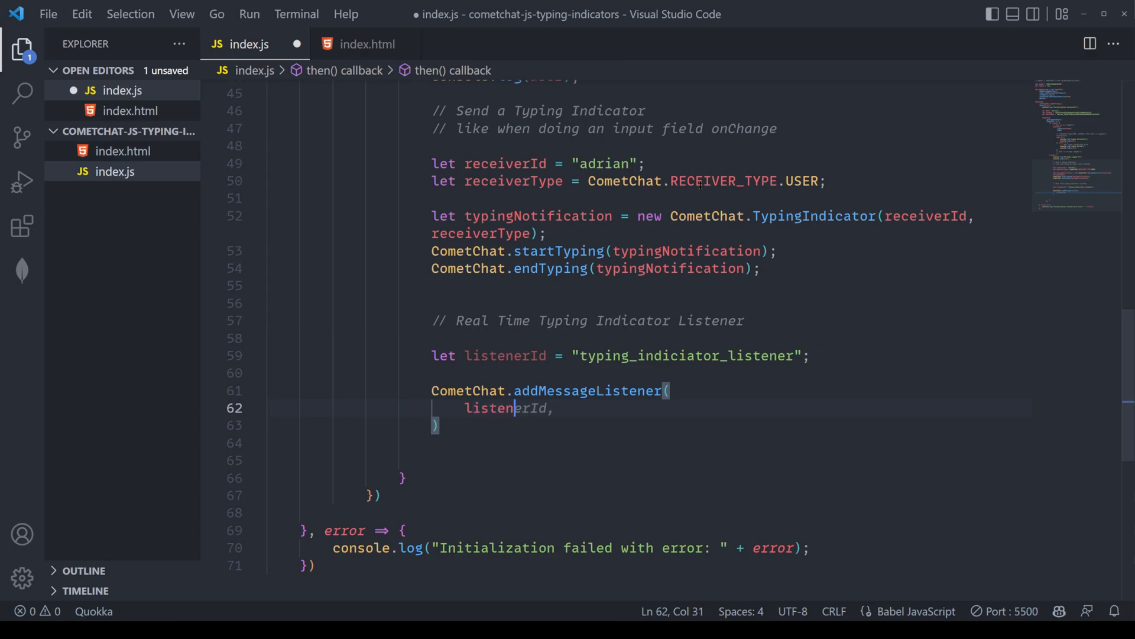
key(Enter)
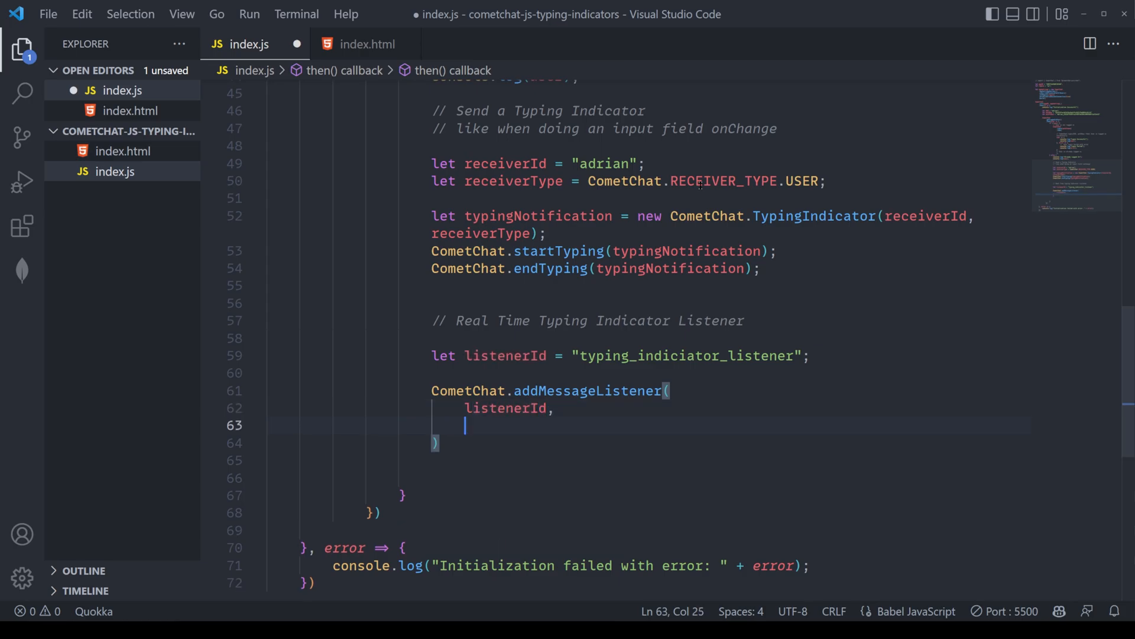
text(new CometChat.Messa)
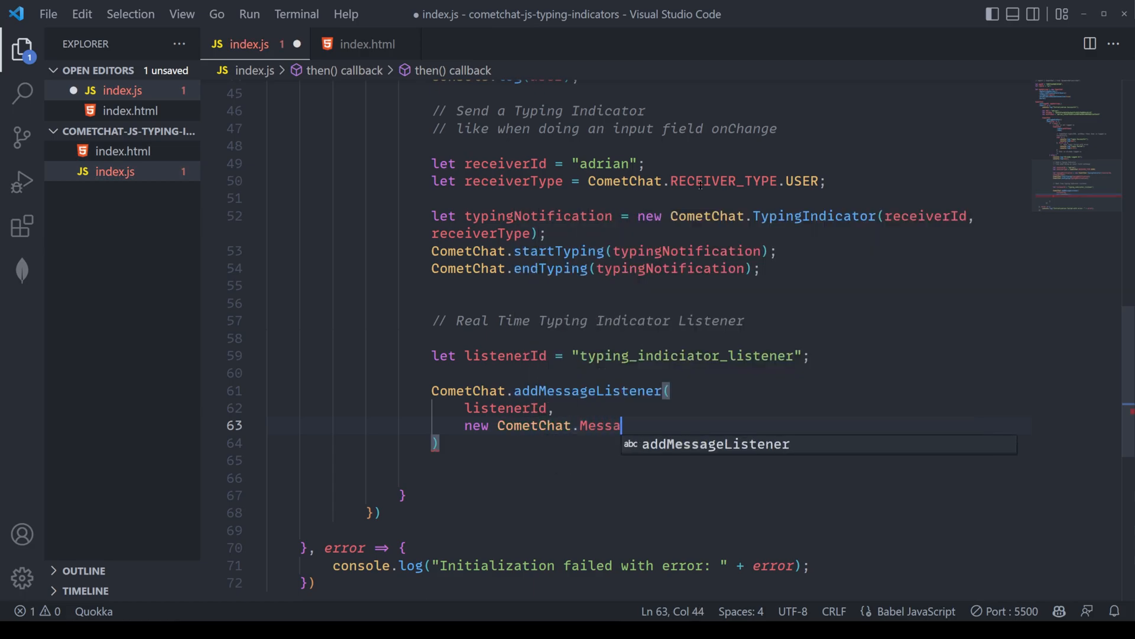
text(geListener())
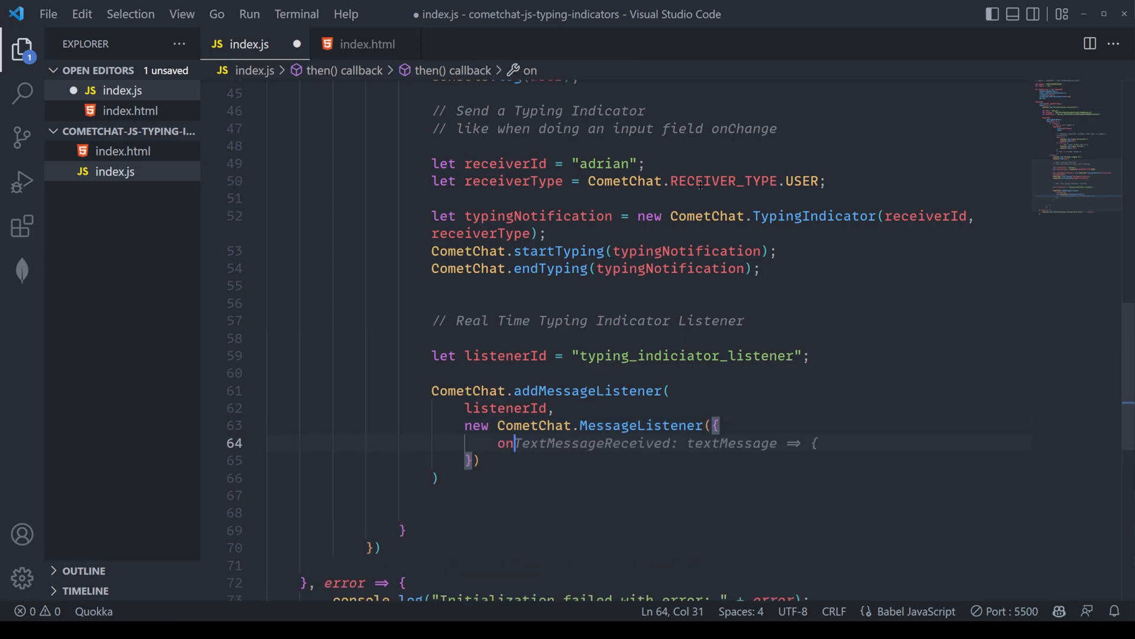
Step: Add onTypingStarted handler logging "Typing Started" with typingIndicator
text(onTypingStart)
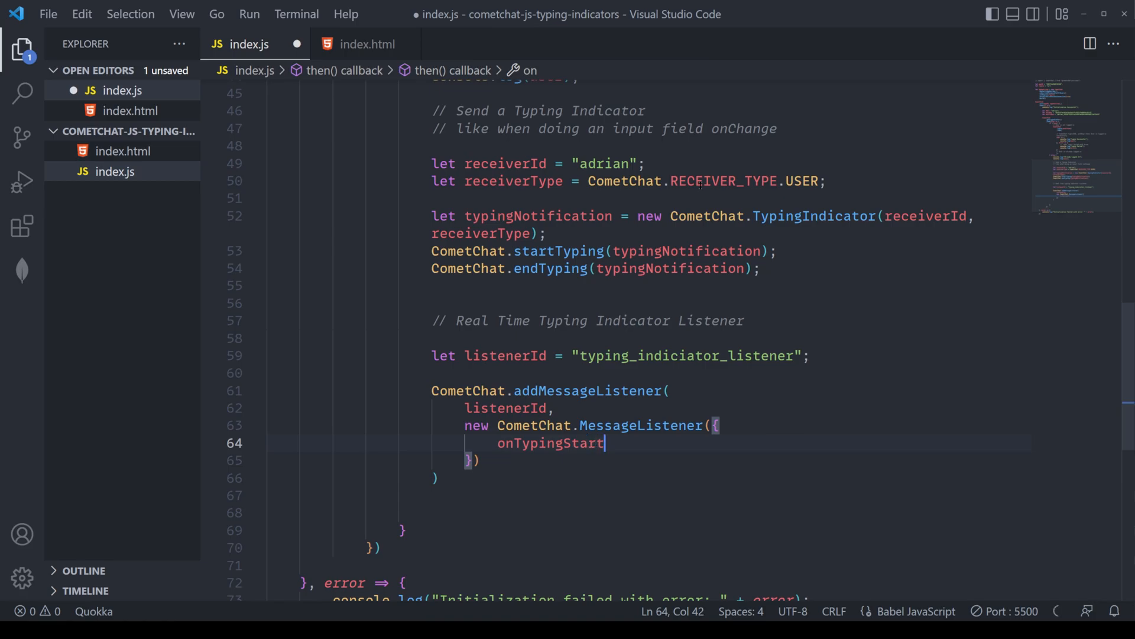
text(ed: (message) => {)
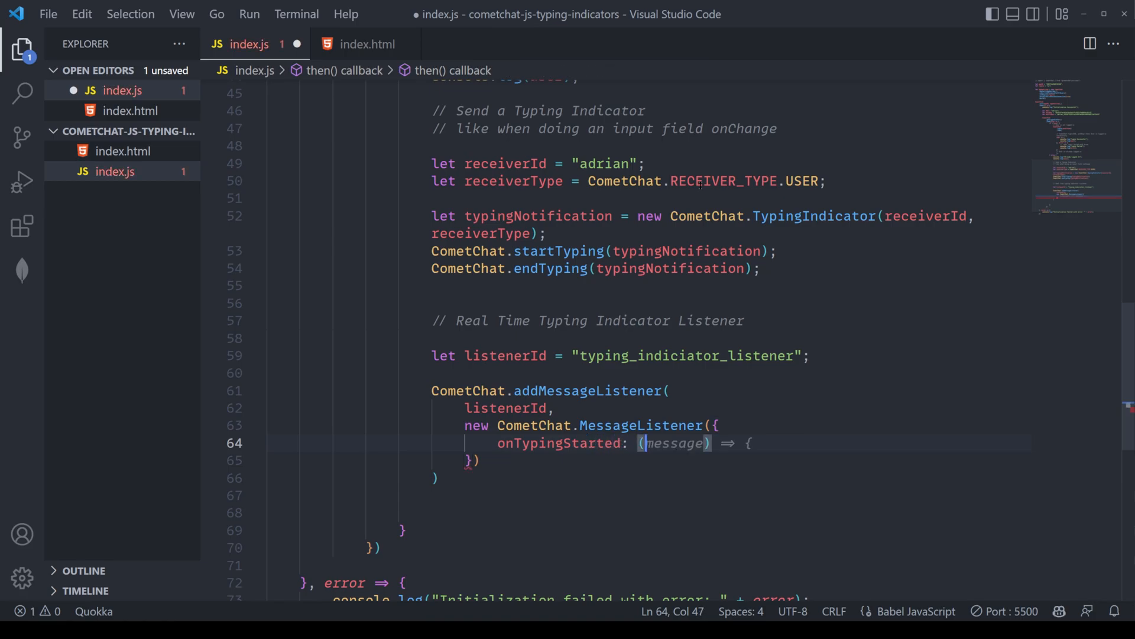
text(typi)
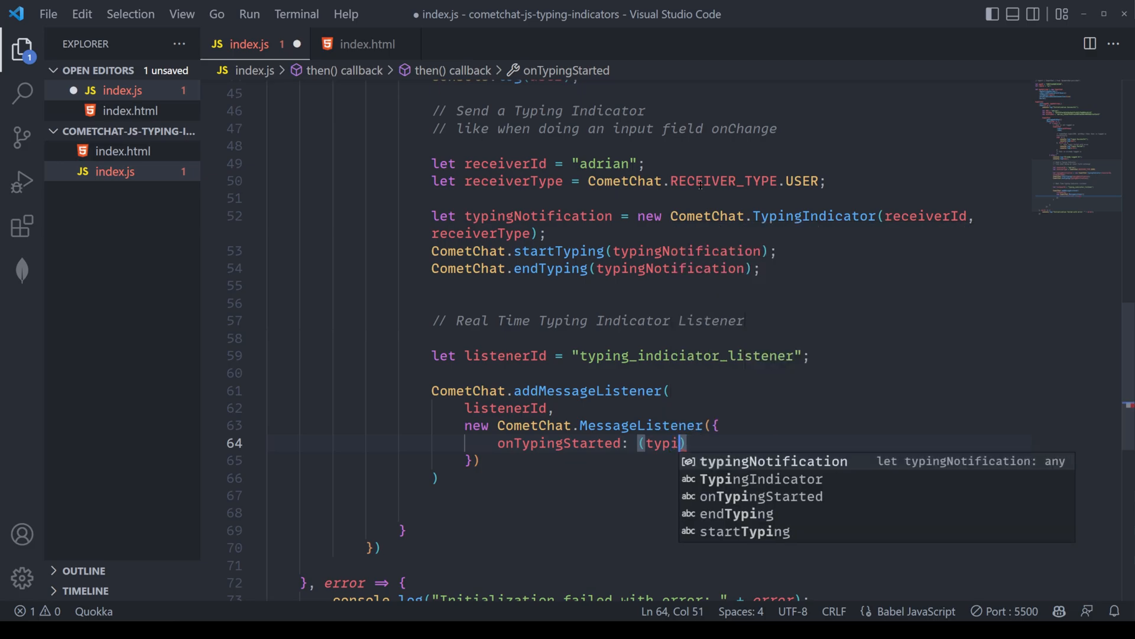
text(ngIndicator)
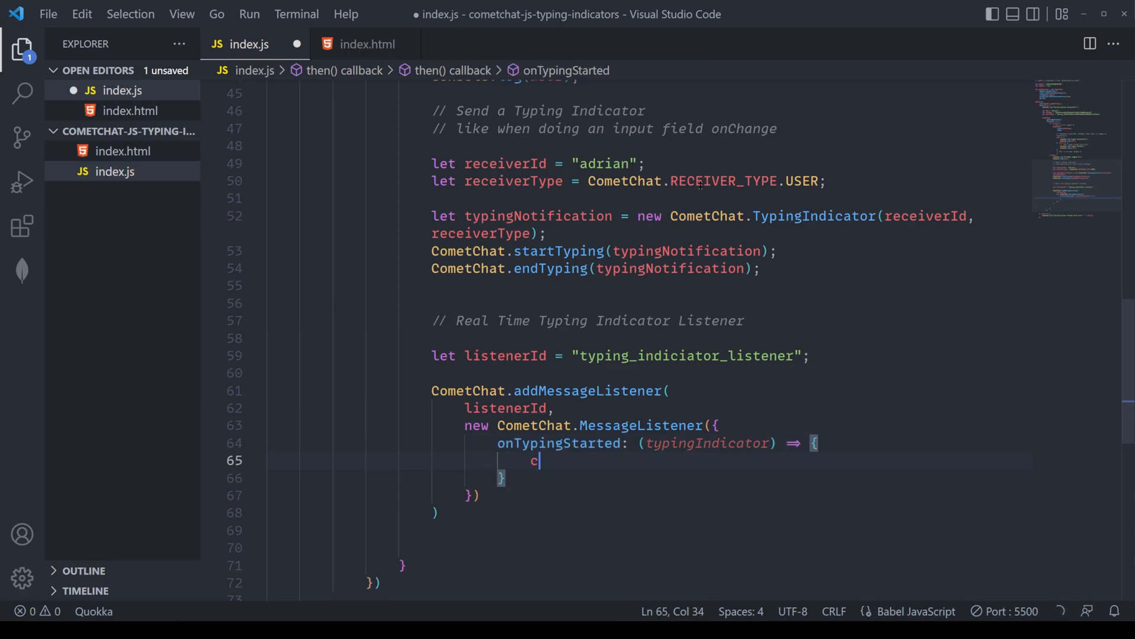
text(onsole.log("Typing Started");)
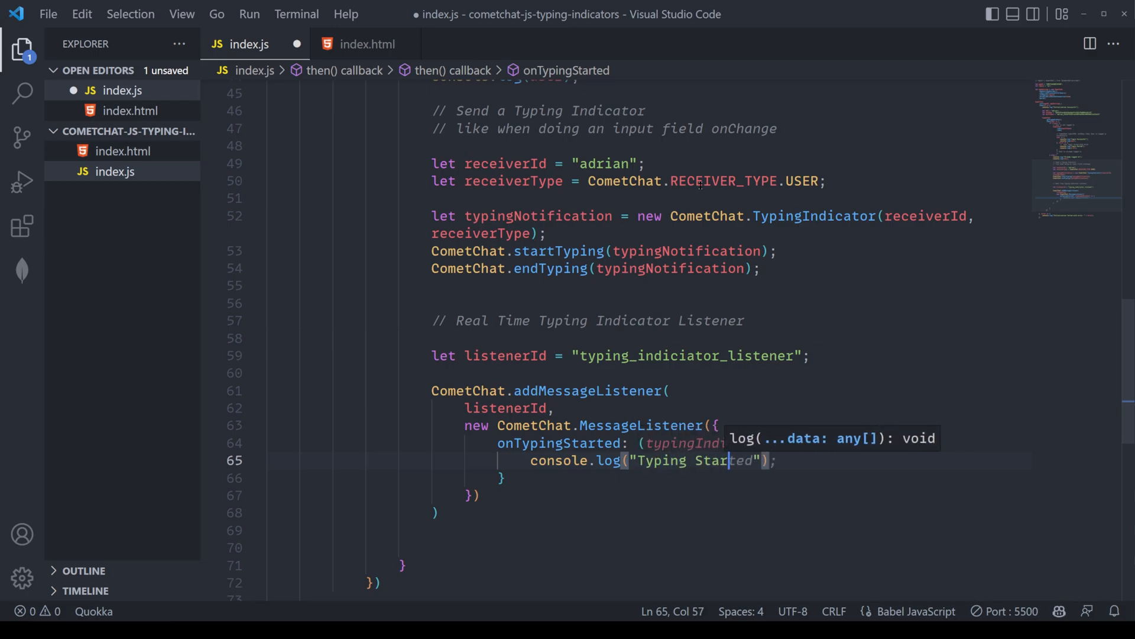
text(, typingIndicator)
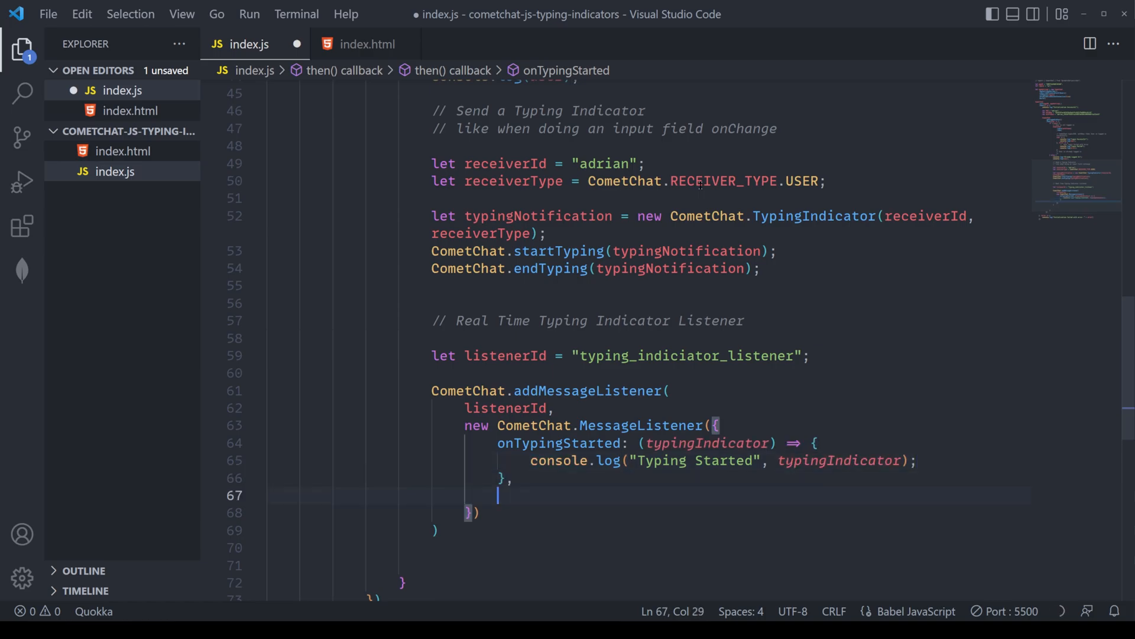
Step: Add onTypingEnded handler logging "Typing Ended" with typingIndicator
text(onTypingEnded: (typingIndicator) => {)
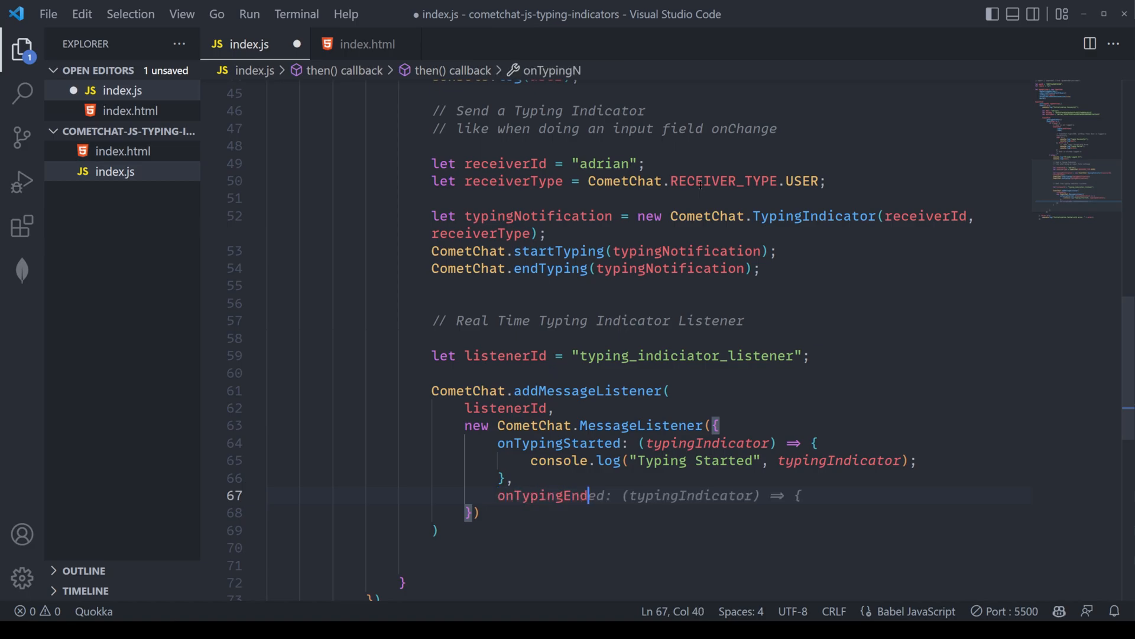
text(typg)
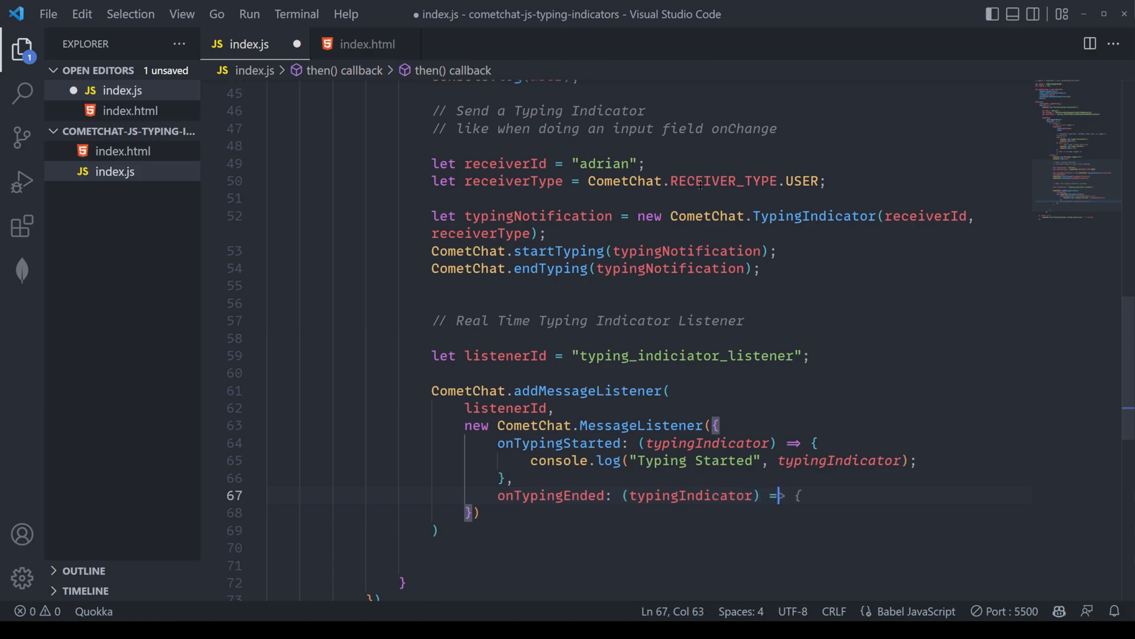
text(console.log("Typing Ended", typingIndicator);)
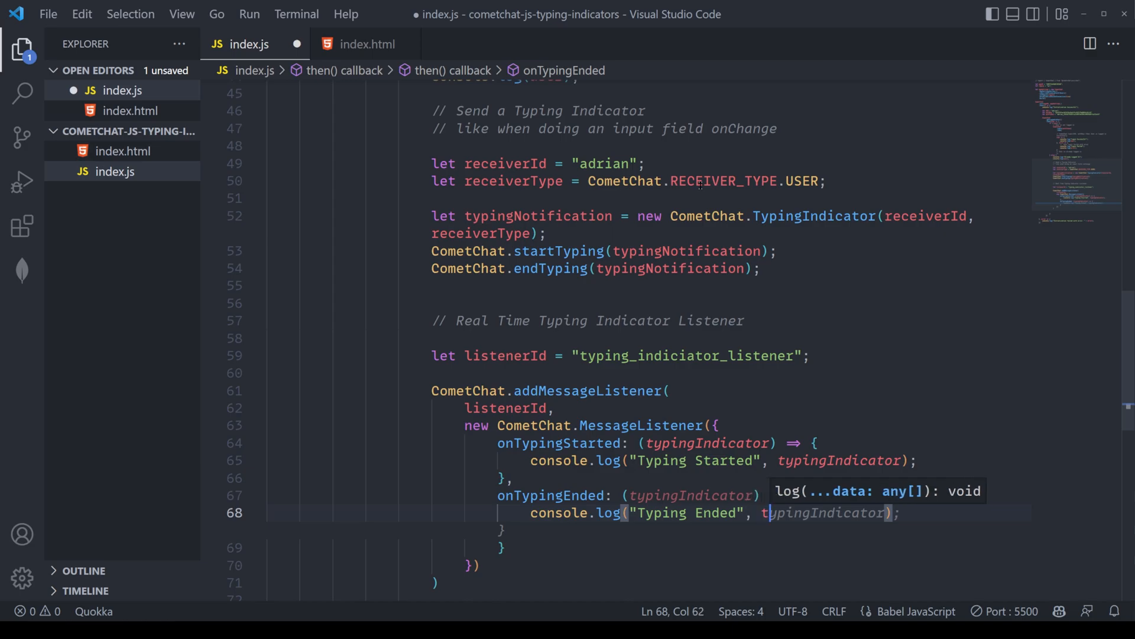
text(ypingIndicator)
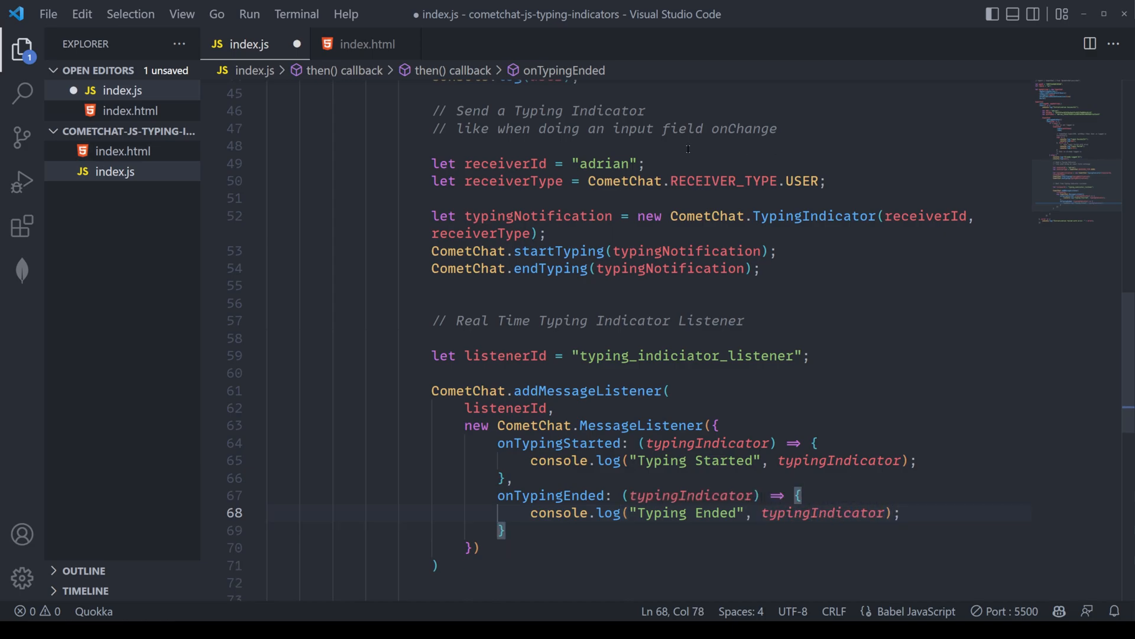
scroll(down, 3)
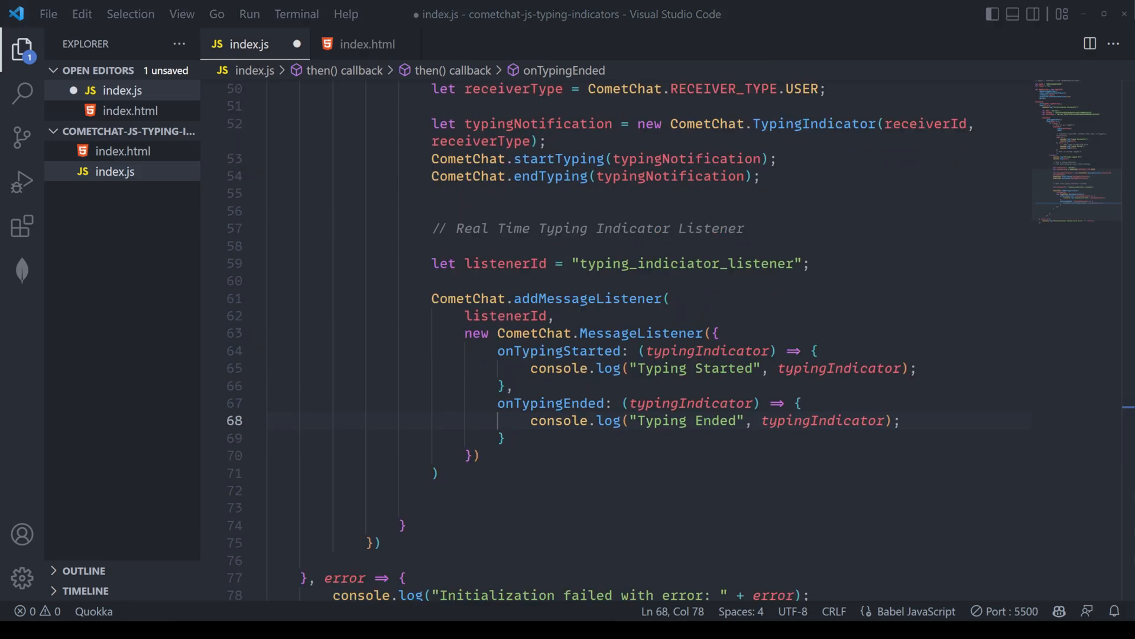
mouse_move(813, 229)
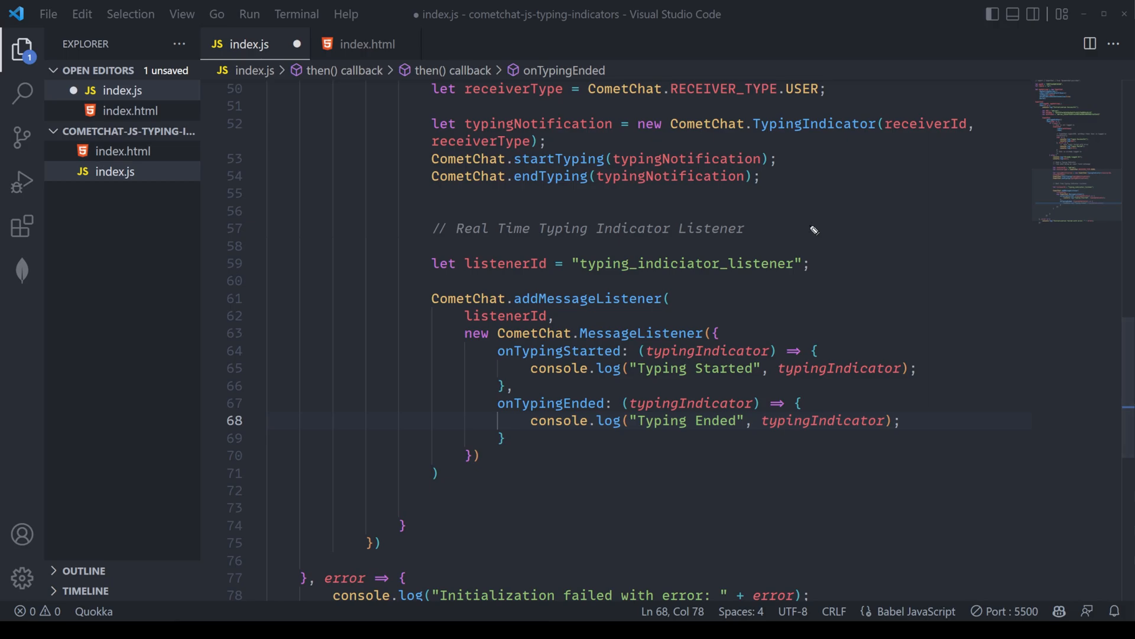
drag(789, 160, 863, 348)
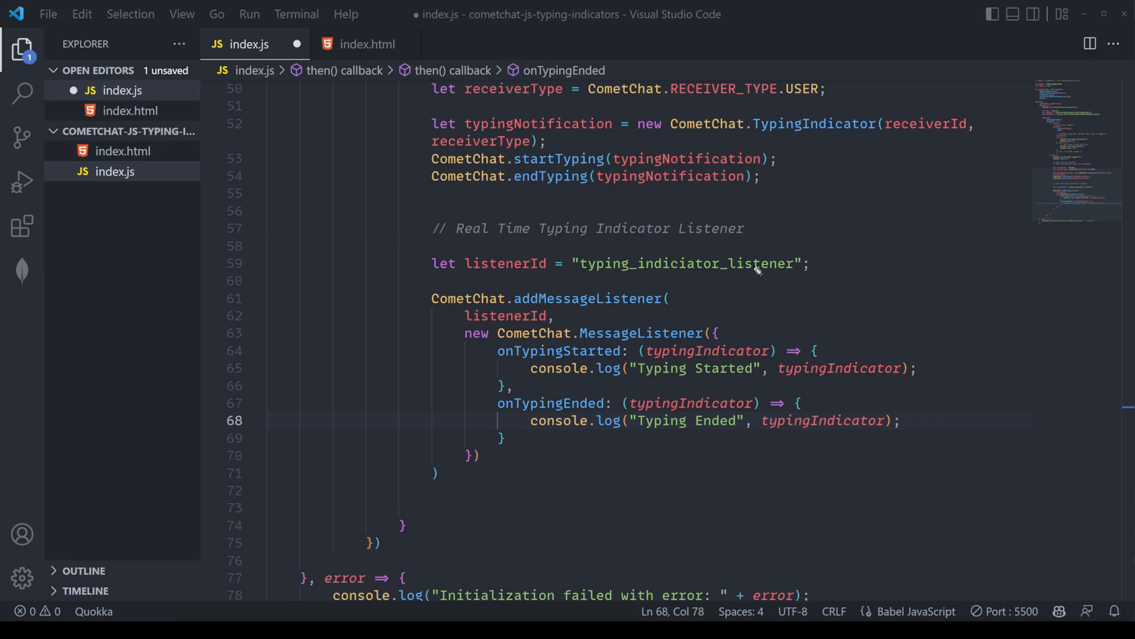
mouse_move(868, 305)
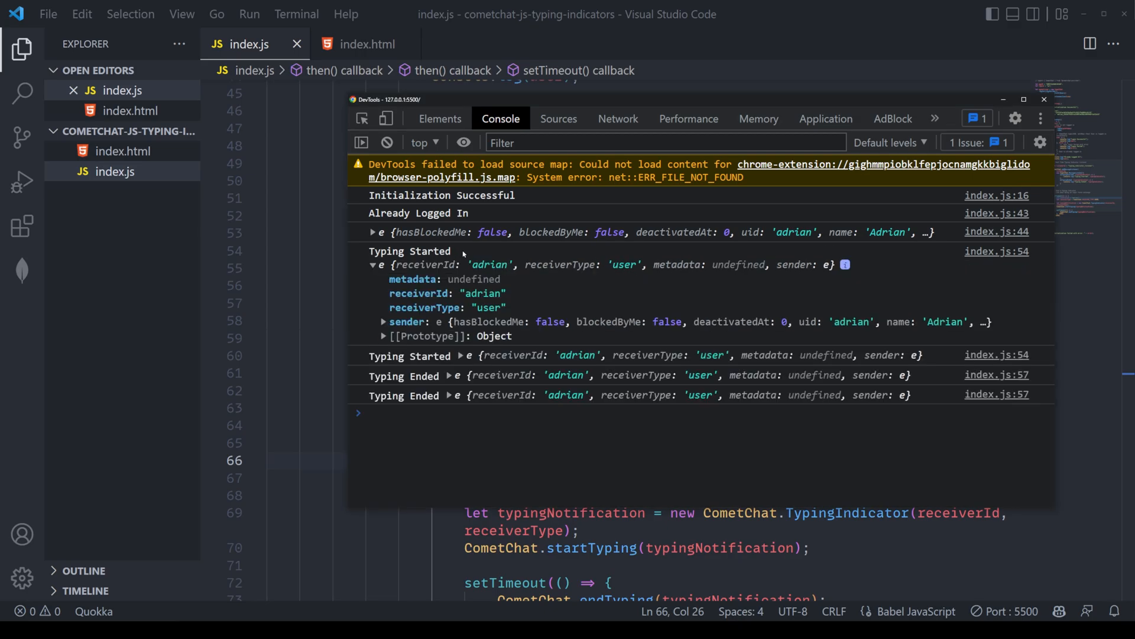
Step: Expand the sender of the first Typing Started object in the console, then collapse it
click(383, 322)
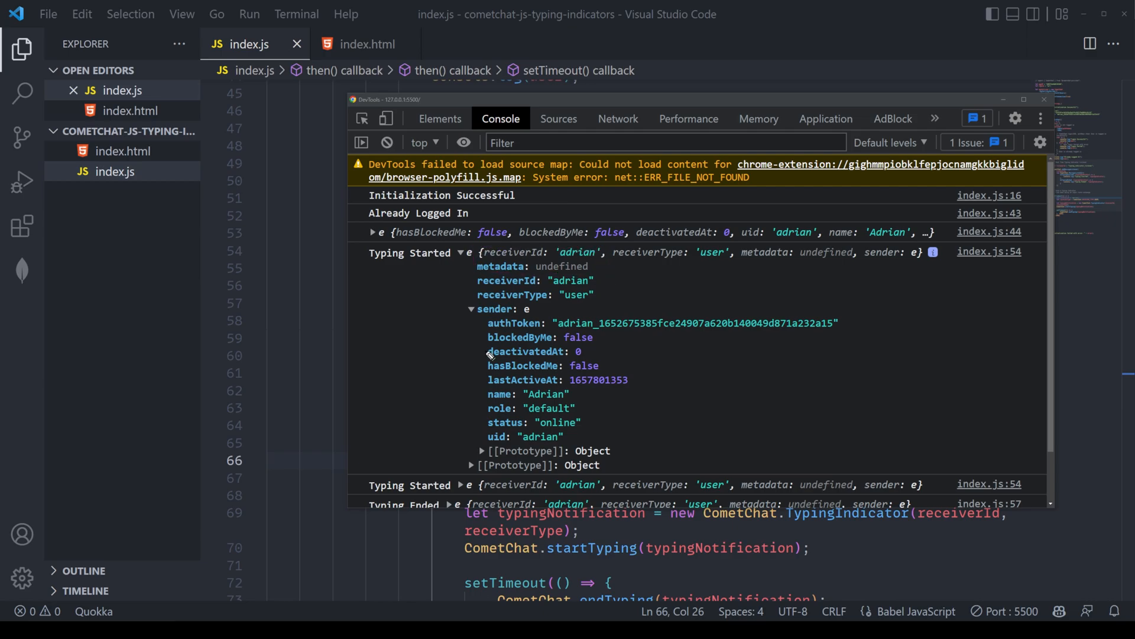
mouse_move(611, 430)
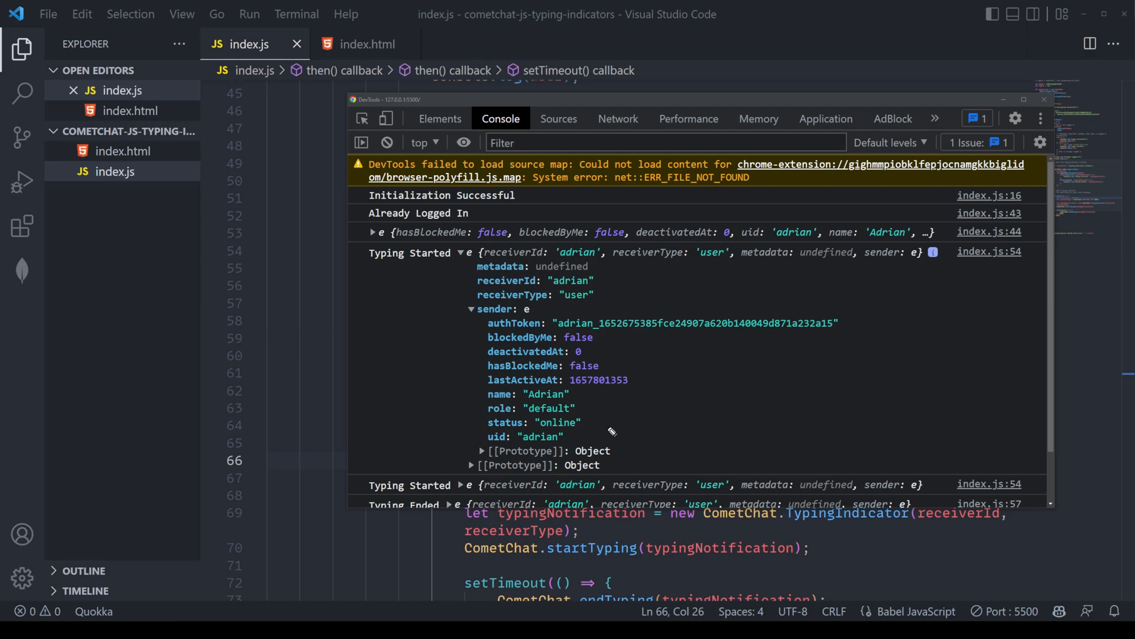
click(472, 309)
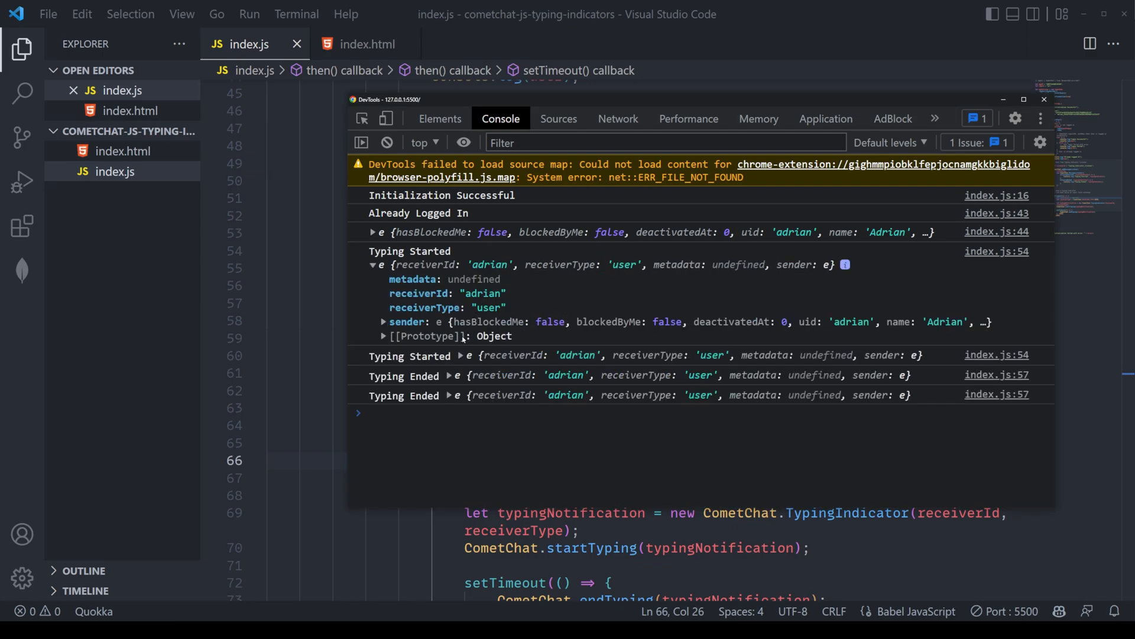